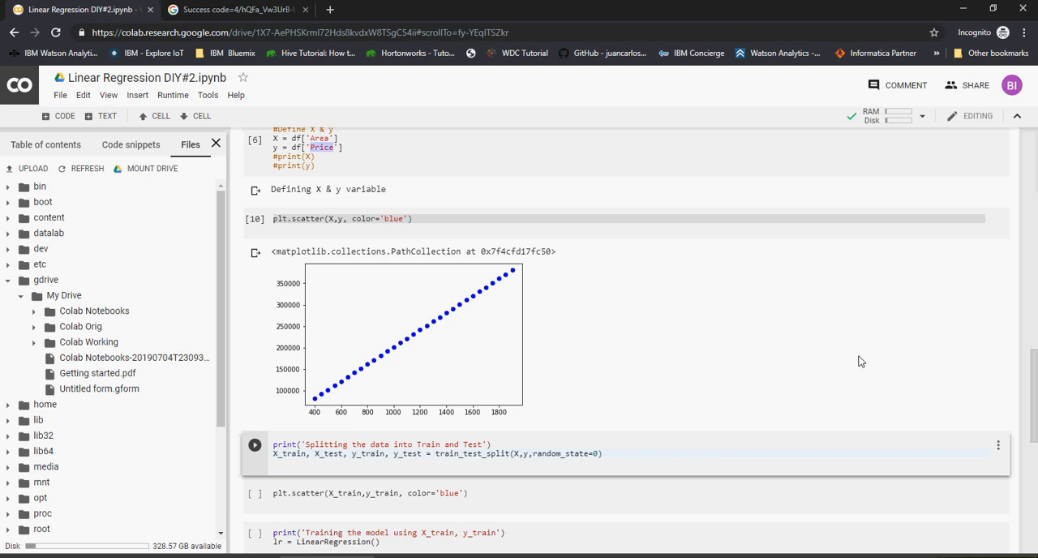
mouse_move(446, 358)
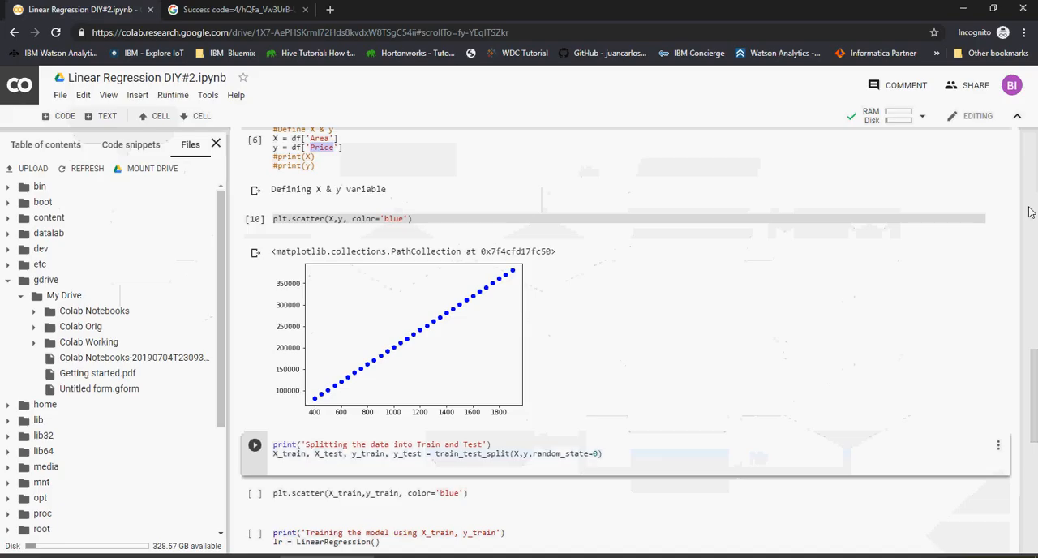
Step: Highlight train_test_split in the split cell, then bring the sklearn import cell into view
scroll("down", 3)
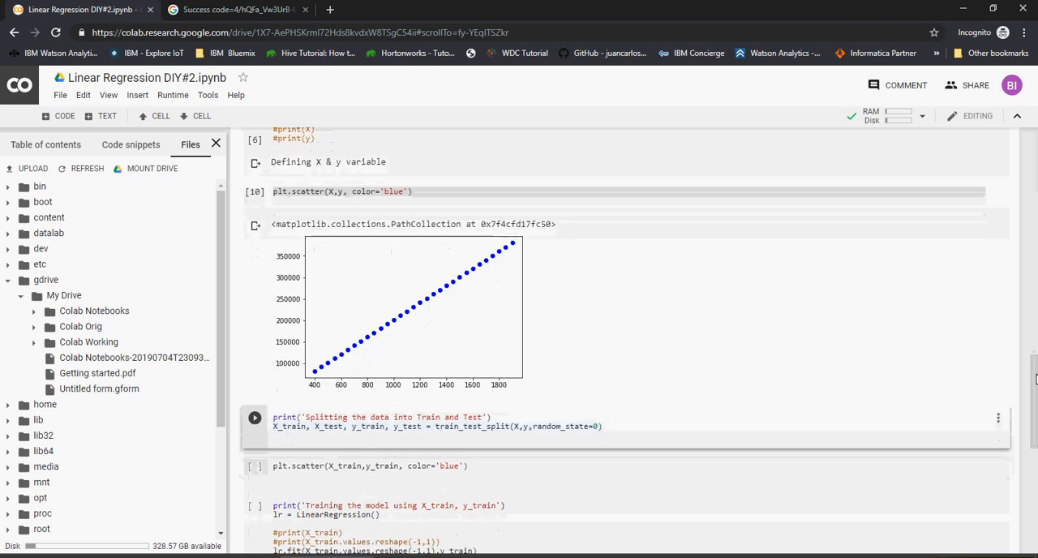
scroll("down", 3)
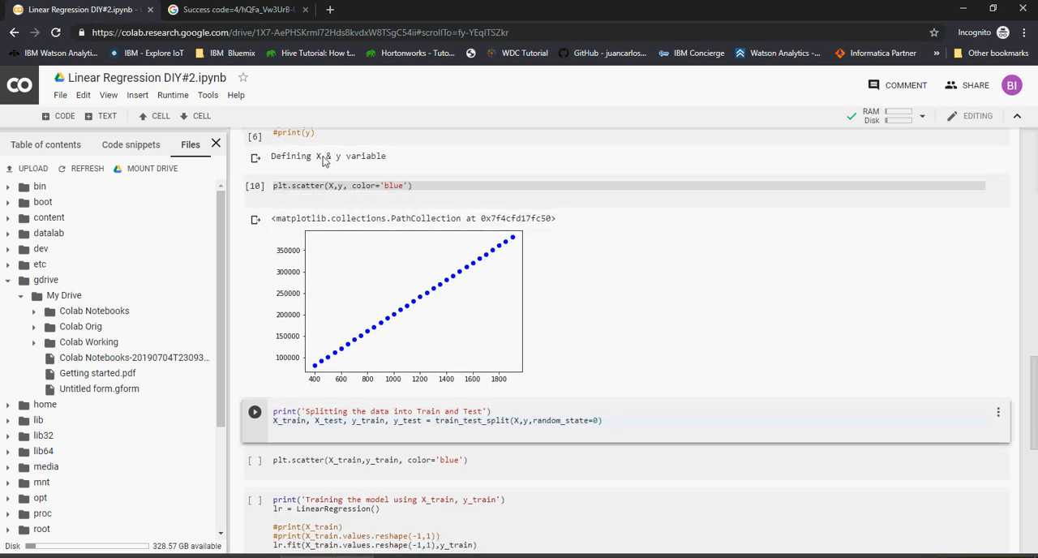
mouse_move(331, 360)
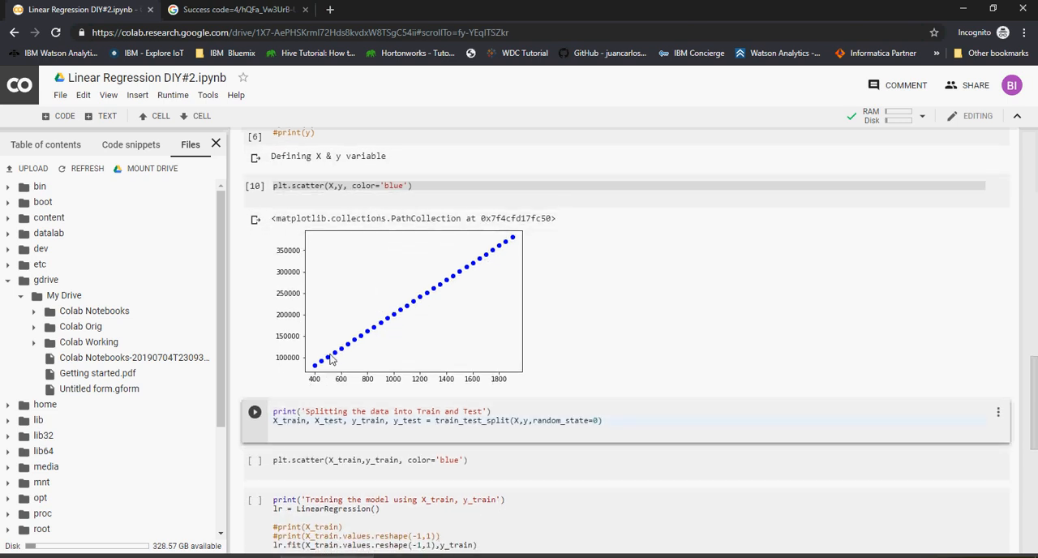
mouse_move(499, 261)
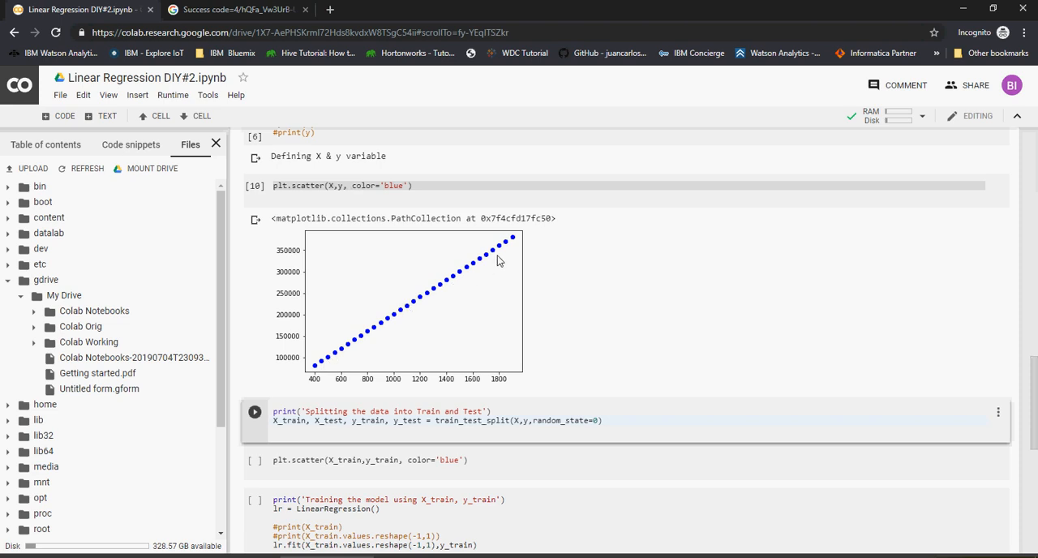
mouse_move(429, 350)
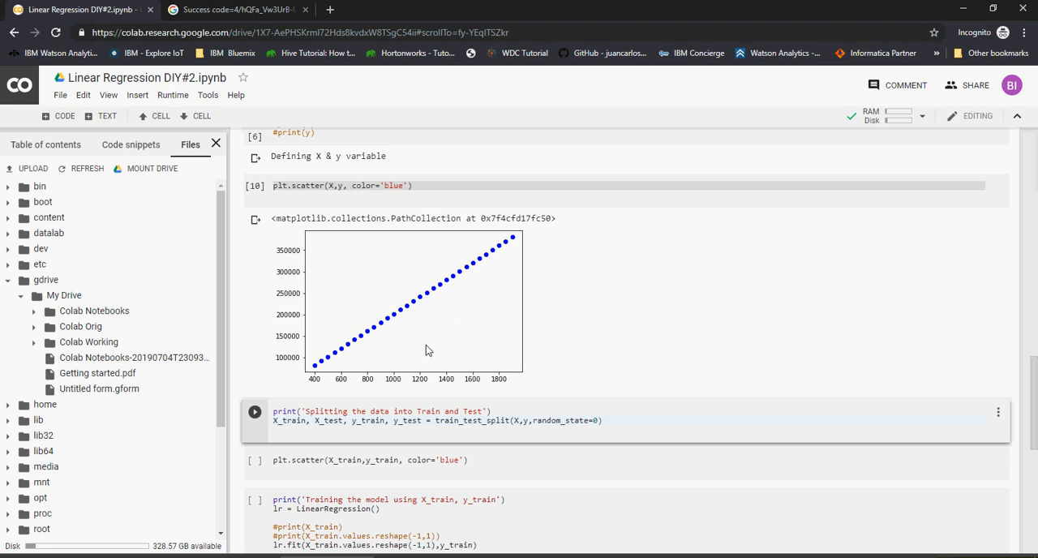
mouse_move(362, 419)
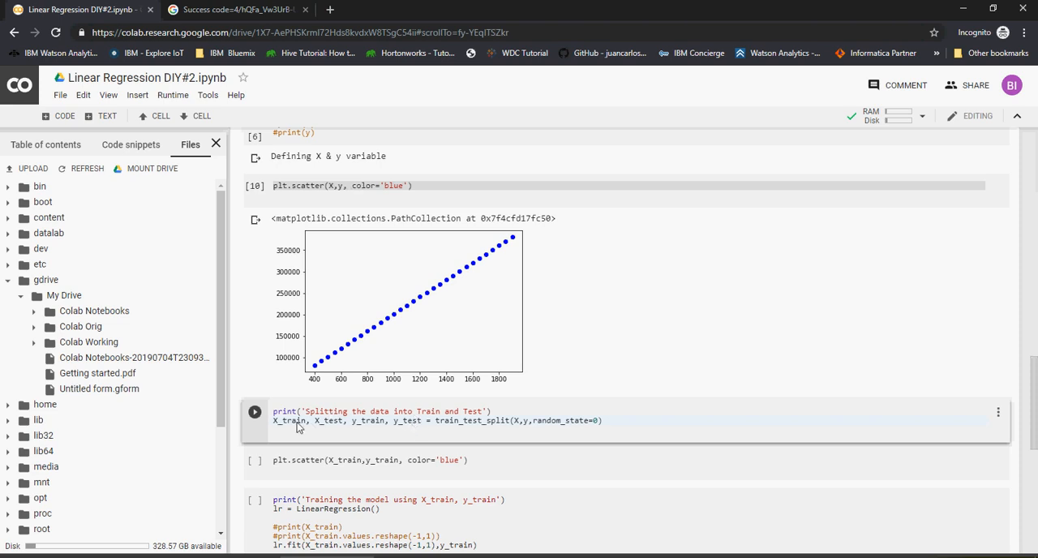
double_click(472, 420)
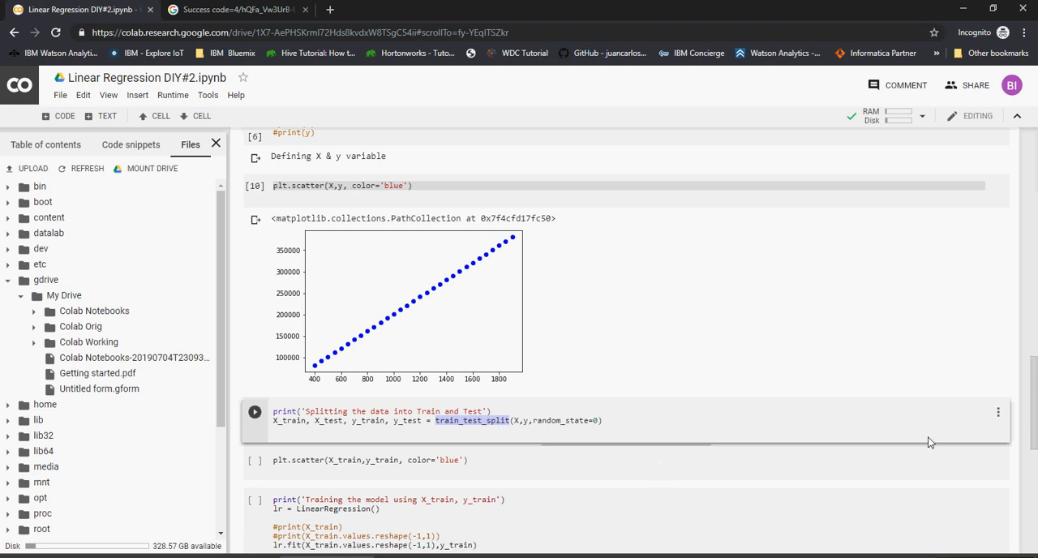
scroll("down", 3)
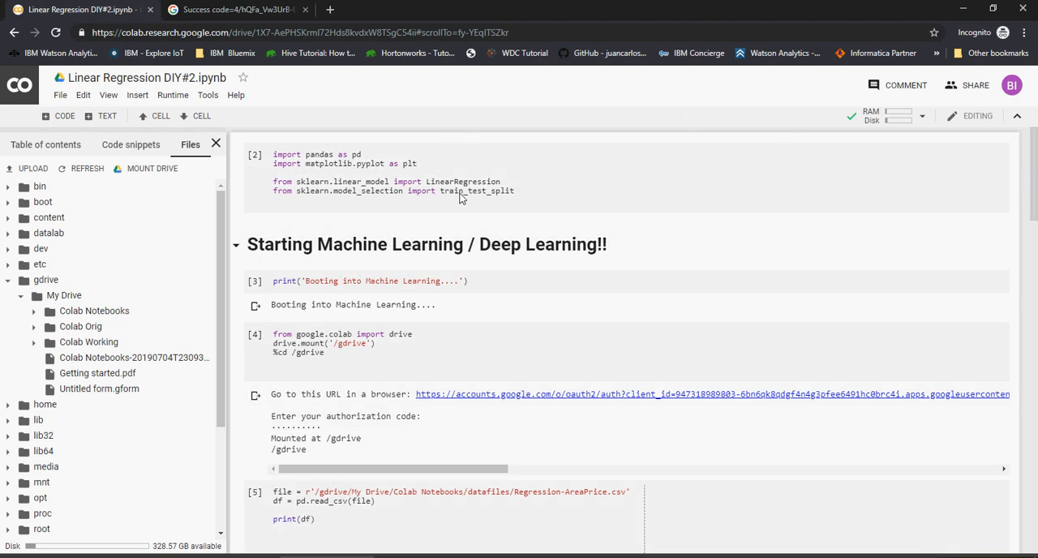
Step: Highlight the train_test_split, model_selection, LinearRegression and linear_model imports, then scroll to the split cell
double_click(476, 190)
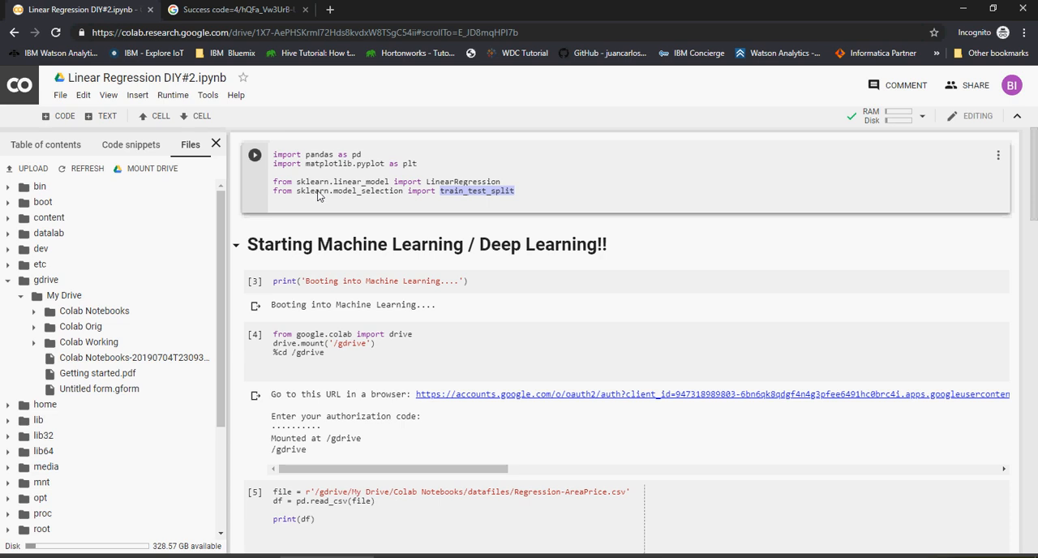
mouse_move(341, 196)
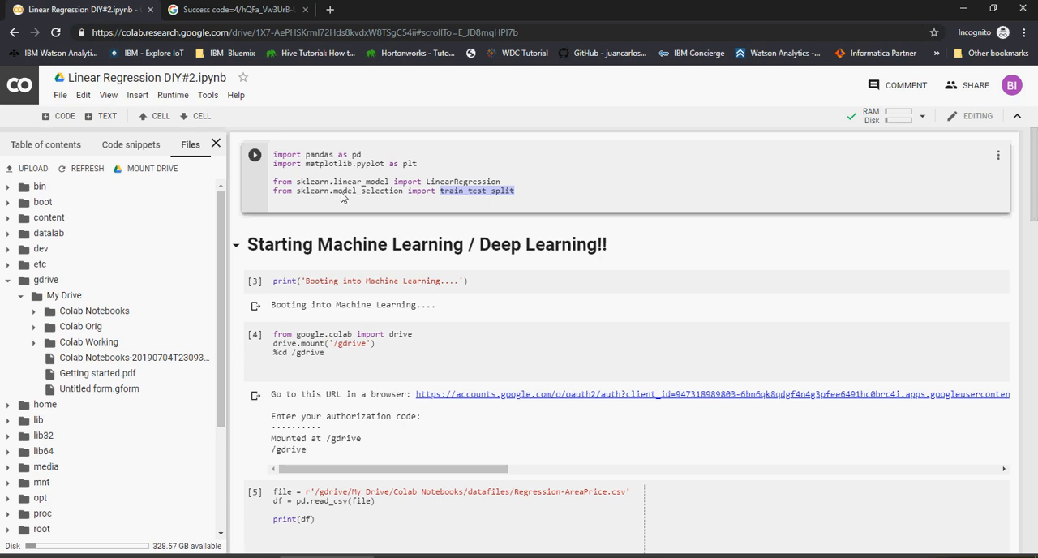
double_click(364, 190)
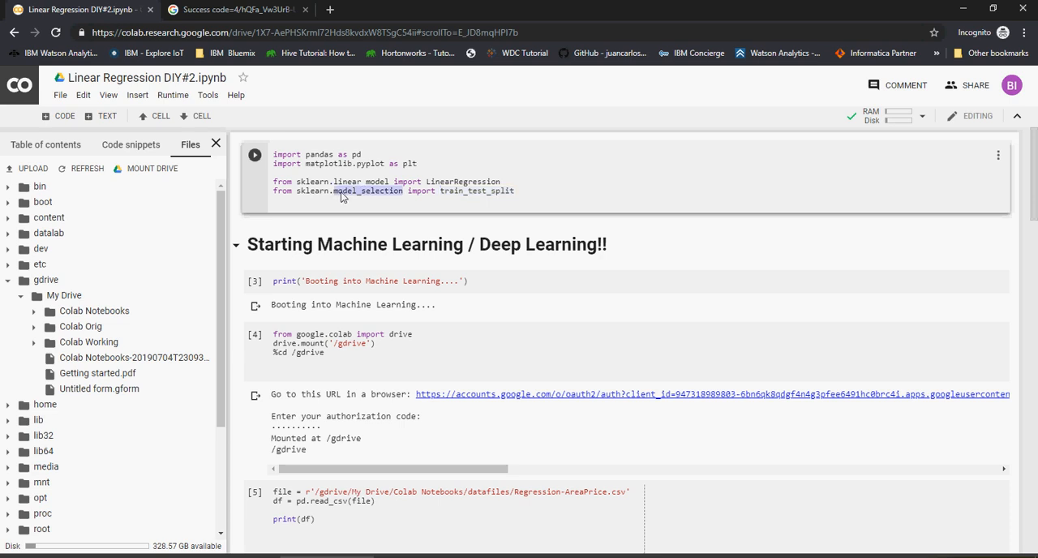
double_click(367, 190)
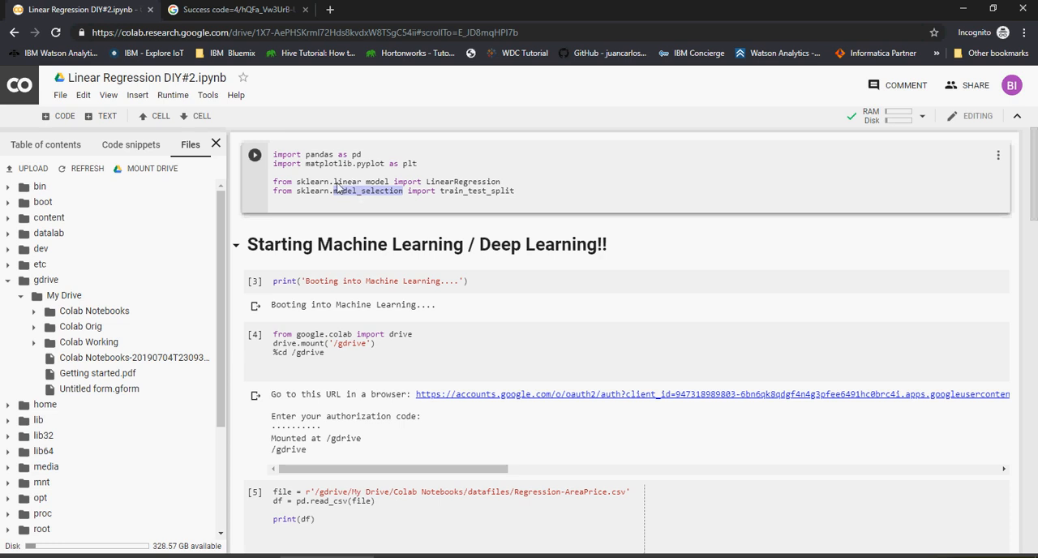
double_click(462, 181)
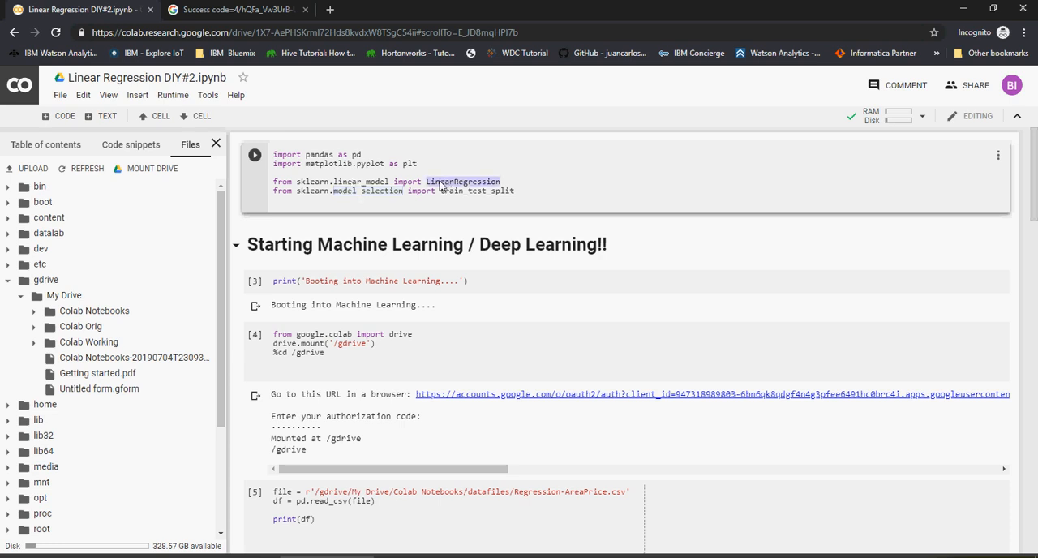
double_click(360, 181)
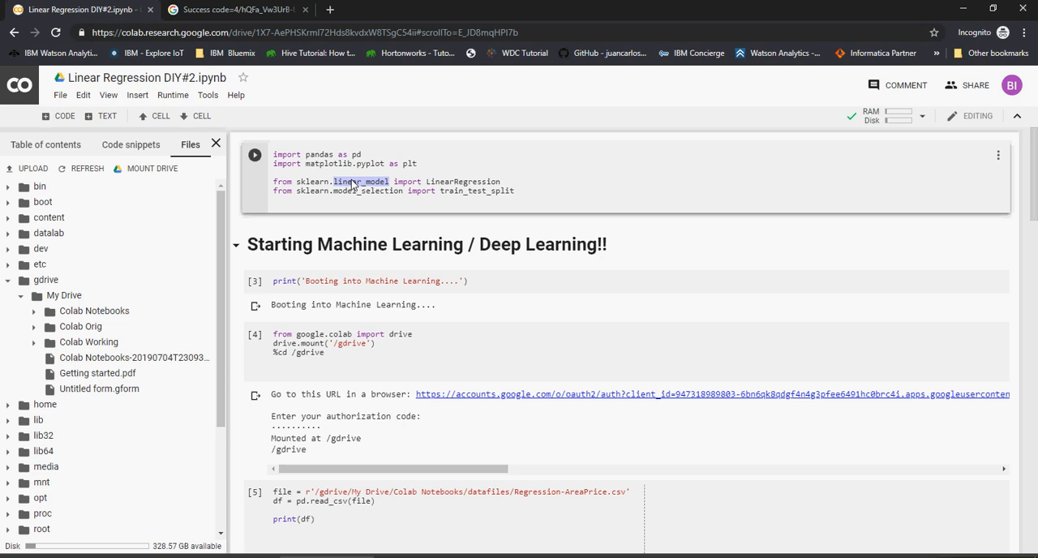
double_click(475, 190)
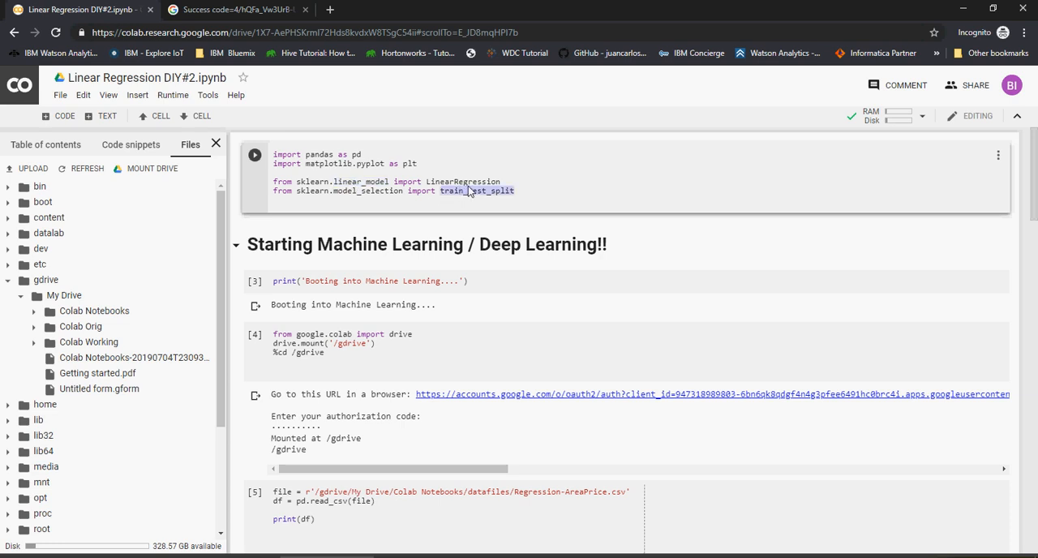
double_click(468, 181)
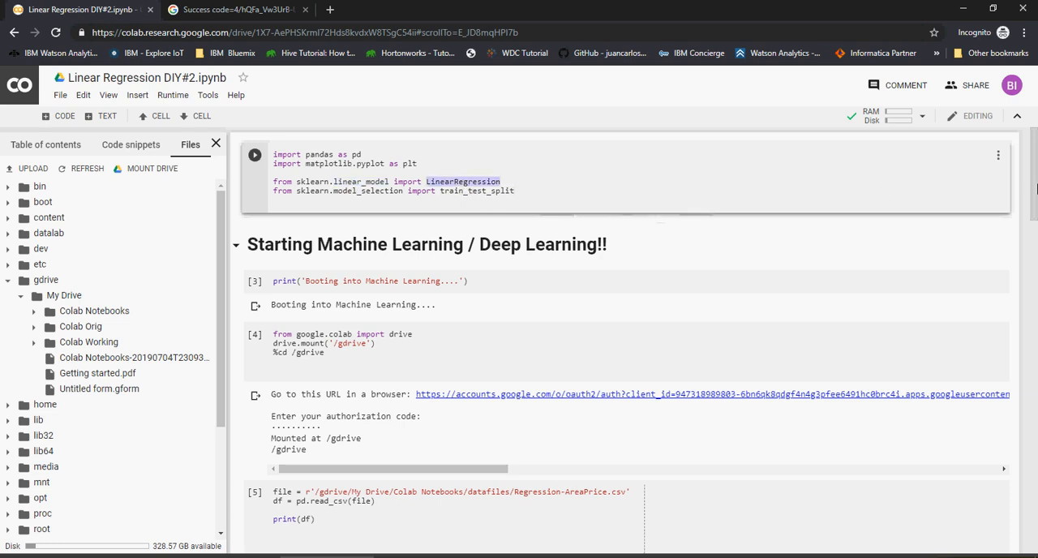
scroll("down", 3)
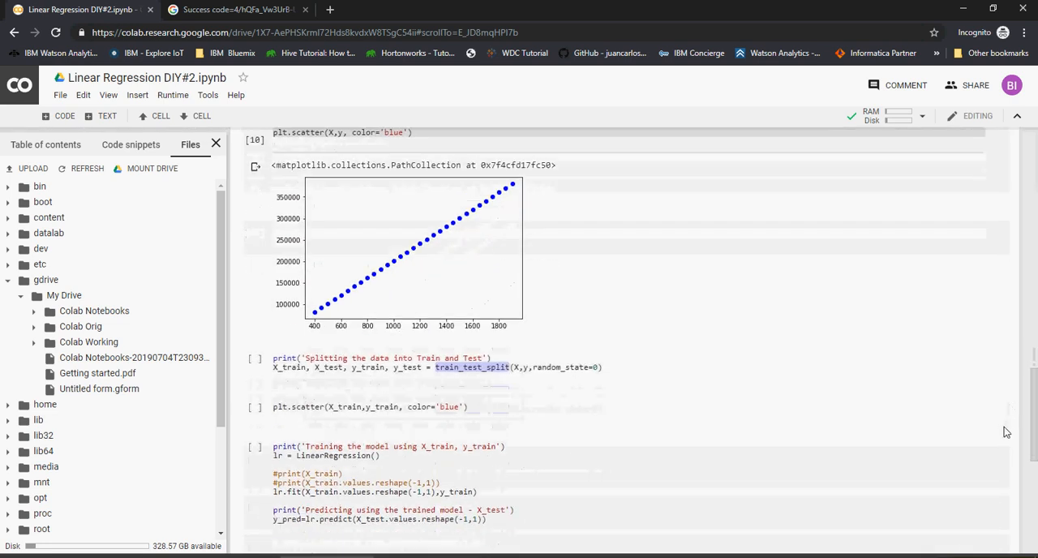
Step: Run the train_test_split cell, then rerun the plt.scatter(X_train, y_train) cell after its NameError
scroll("down", 3)
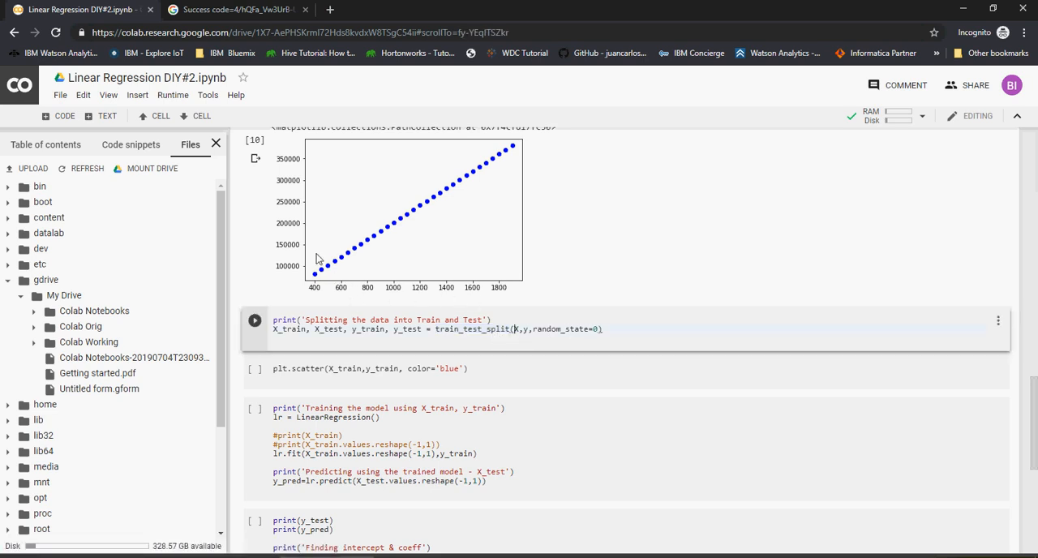
mouse_move(537, 334)
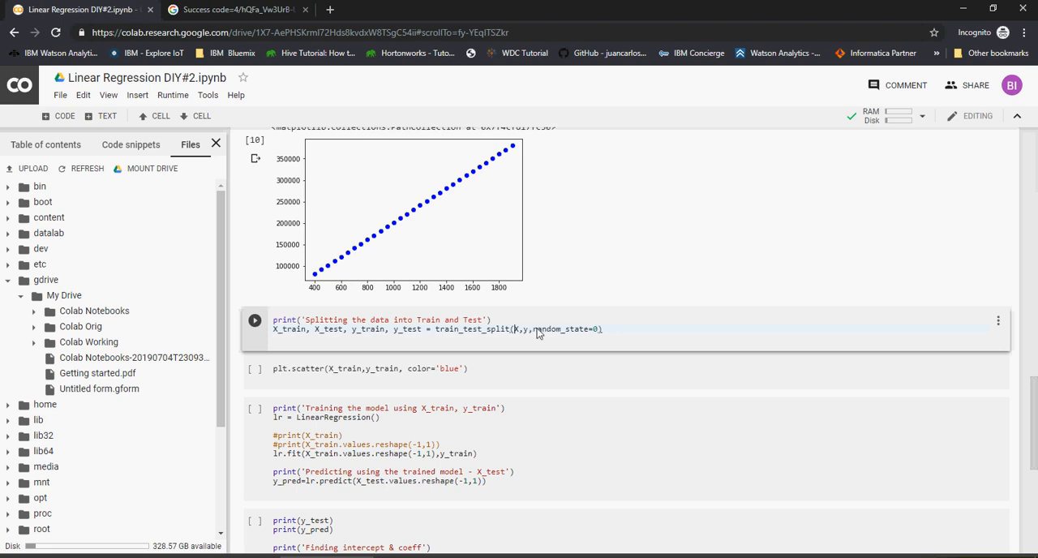
mouse_move(513, 335)
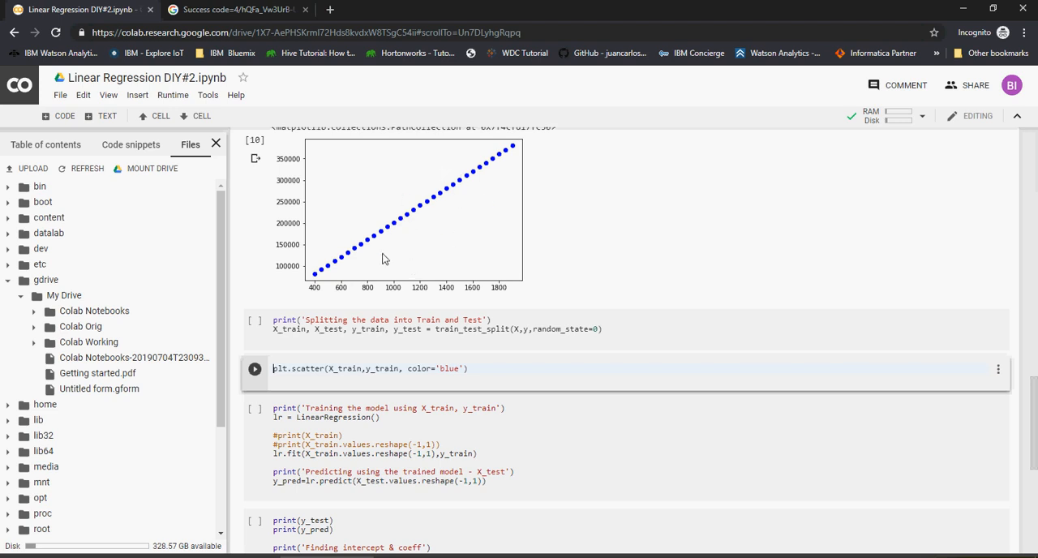
left_click(255, 369)
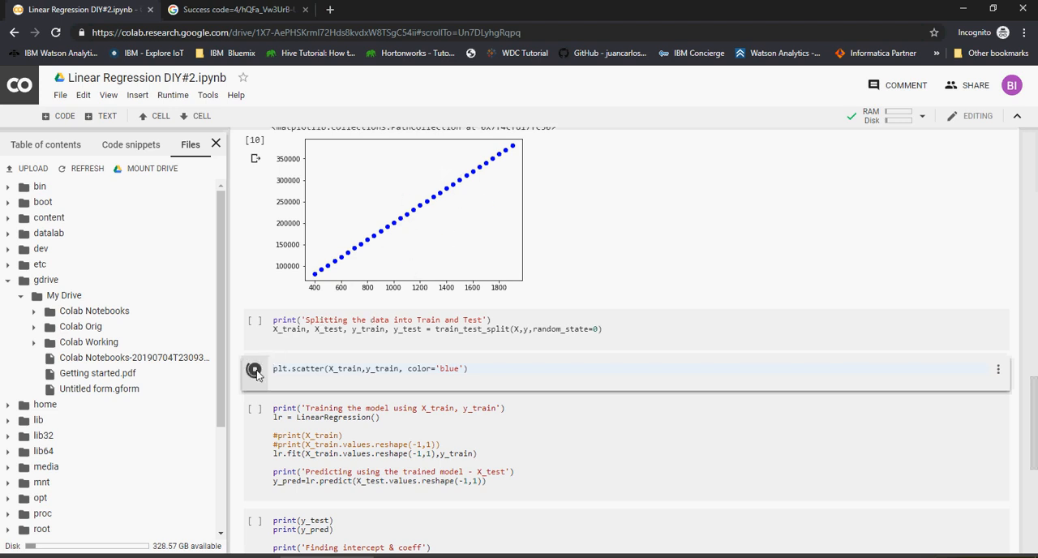
left_click(255, 369)
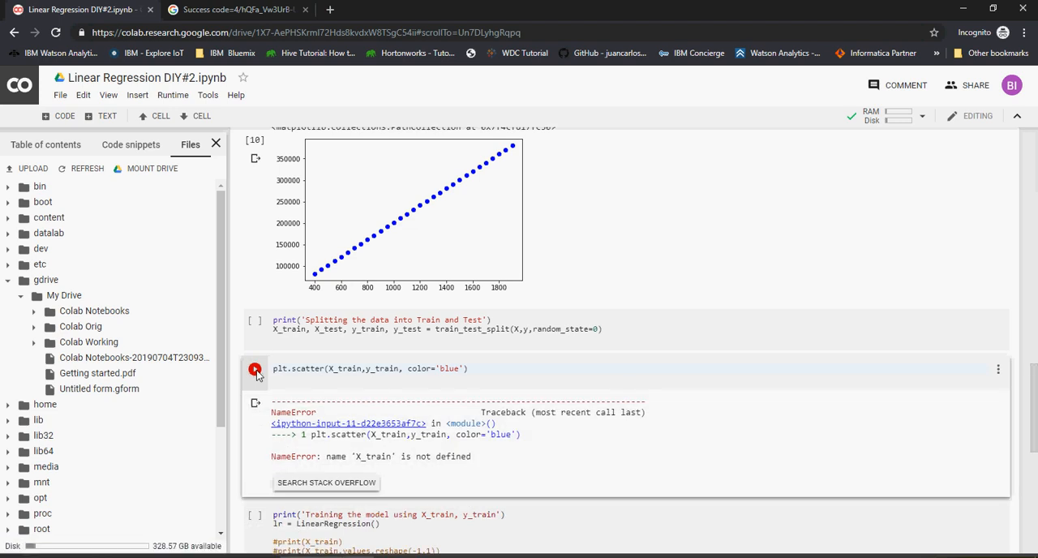
left_click(256, 369)
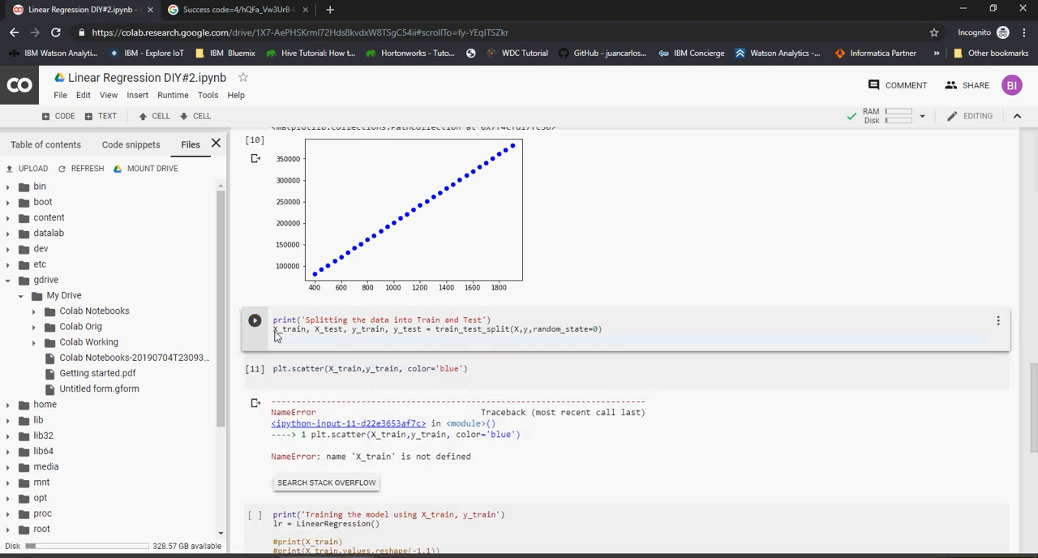
mouse_move(255, 320)
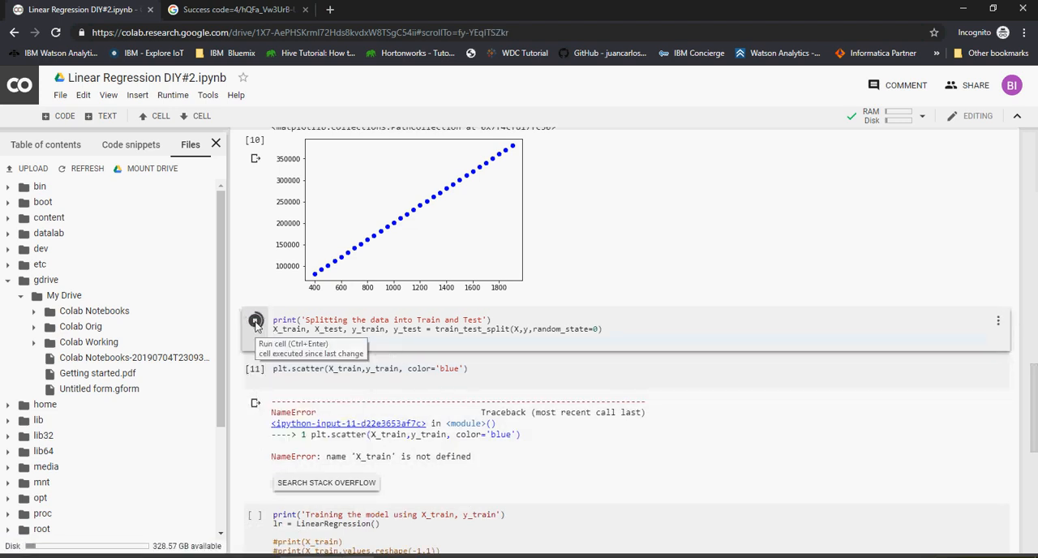
left_click(254, 319)
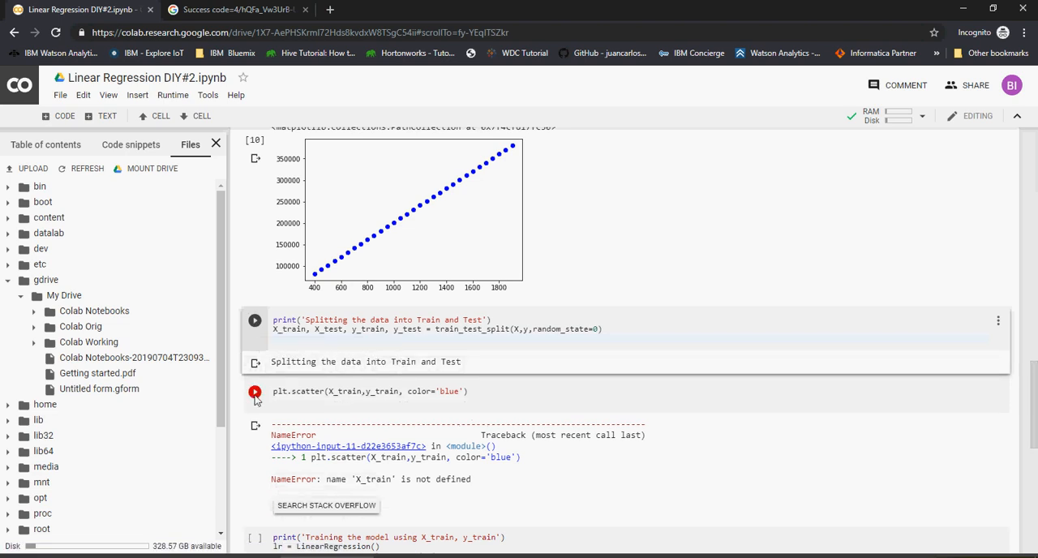
left_click(255, 392)
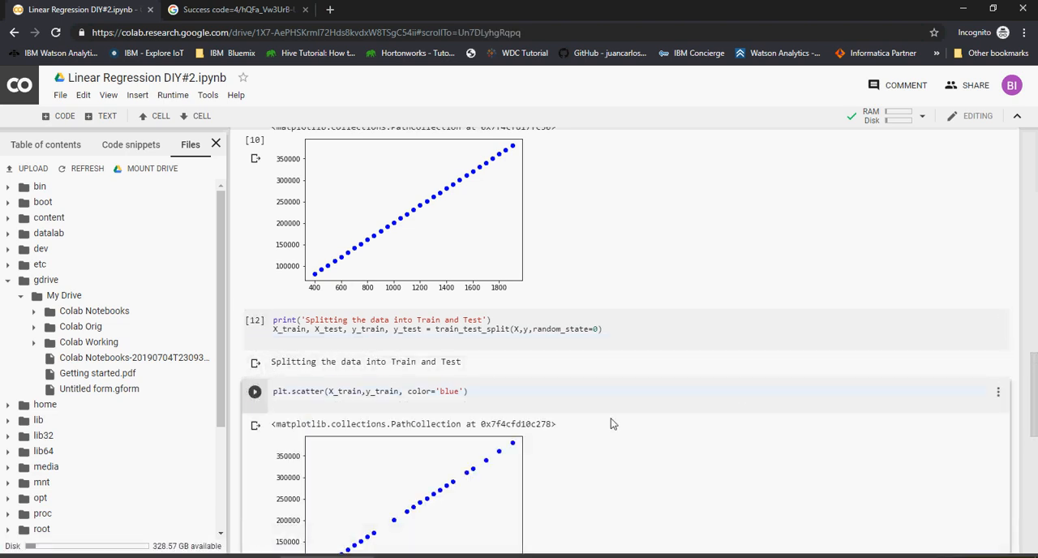
Step: Scroll to the new blue scatter cell plotting X_test against y_train and select y_train
scroll("down", 3)
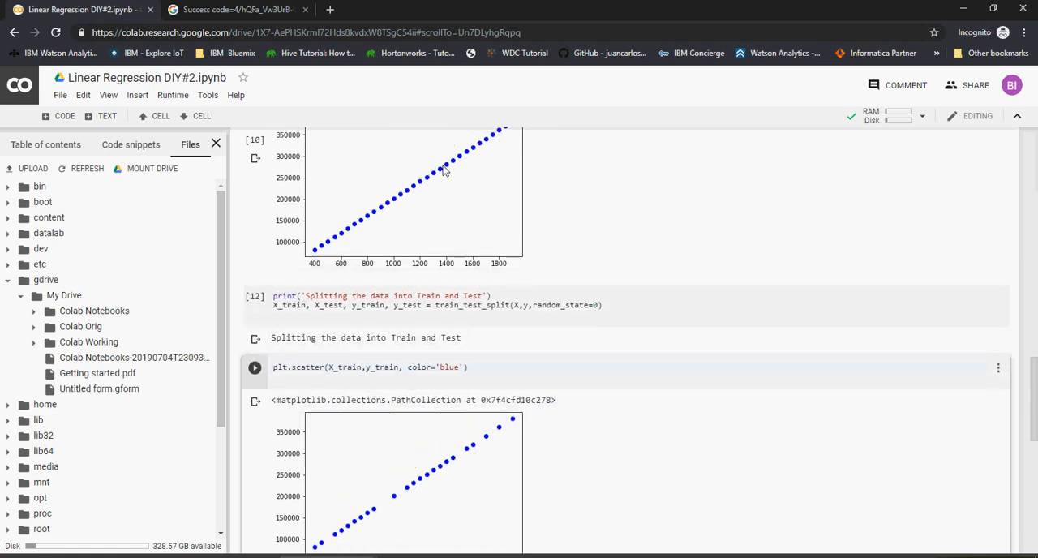
mouse_move(375, 517)
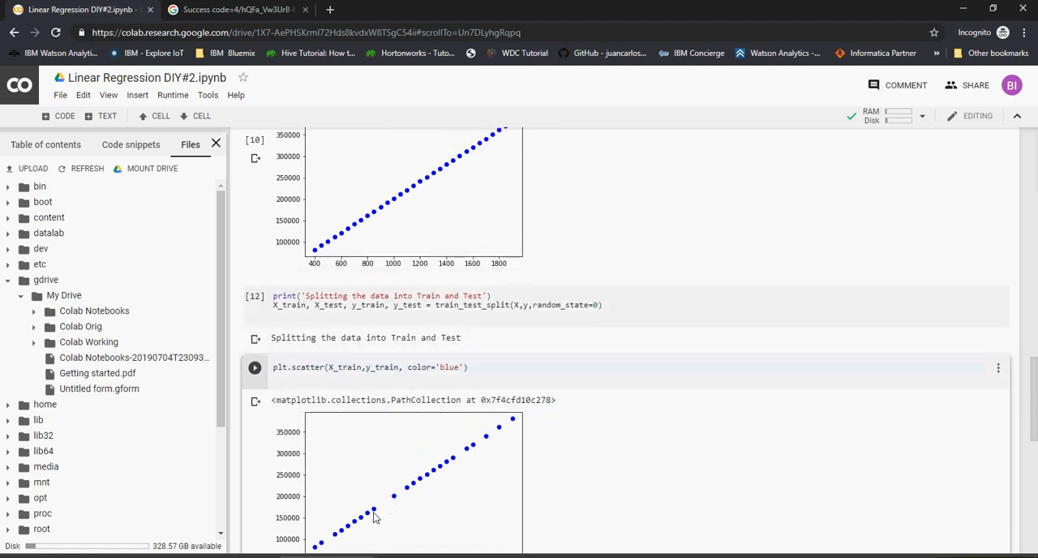
mouse_move(481, 452)
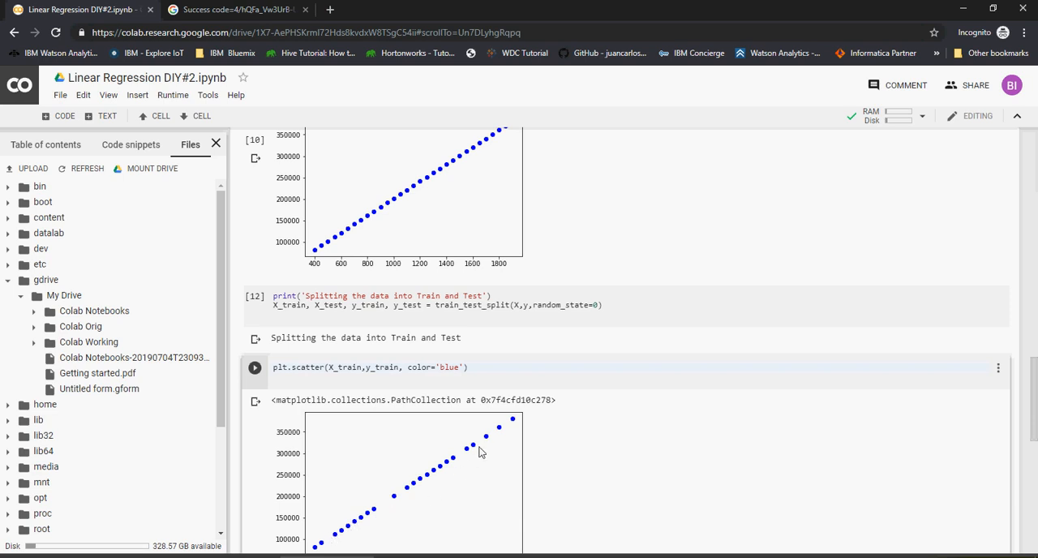
mouse_move(418, 219)
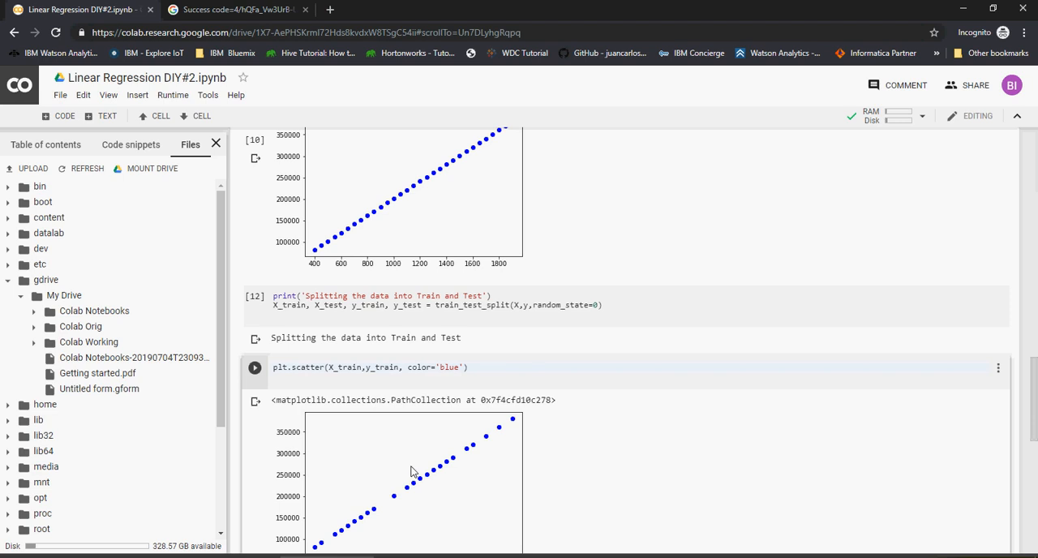
mouse_move(419, 477)
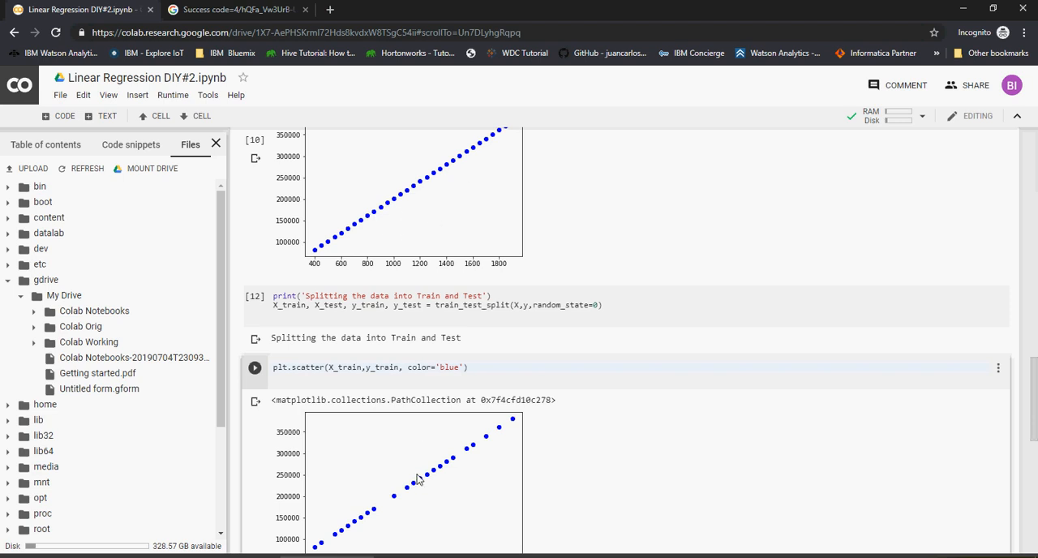
double_click(381, 367)
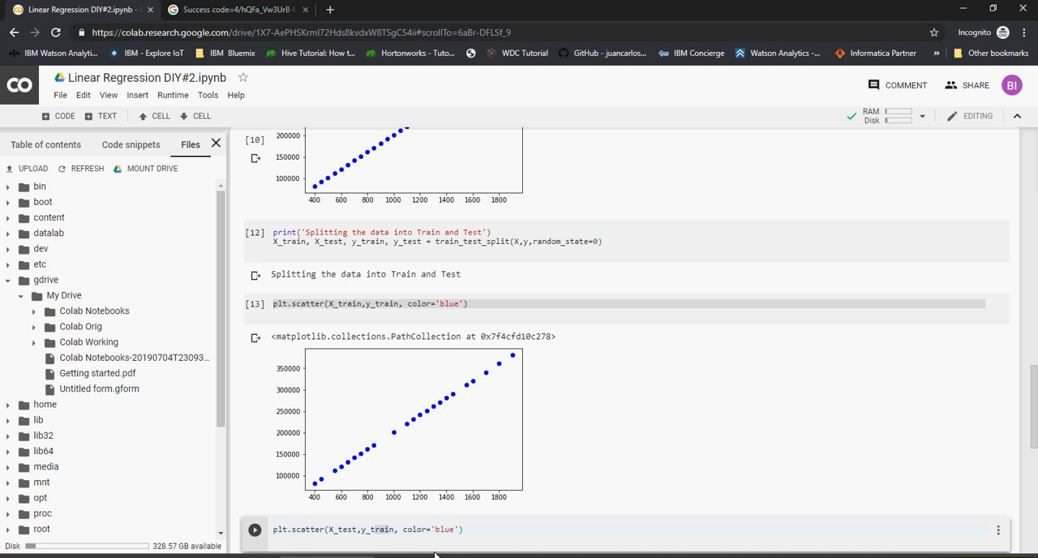
Step: Change the scatter to plot X_test against y_test, run it, and scroll to the plot
type("y_test")
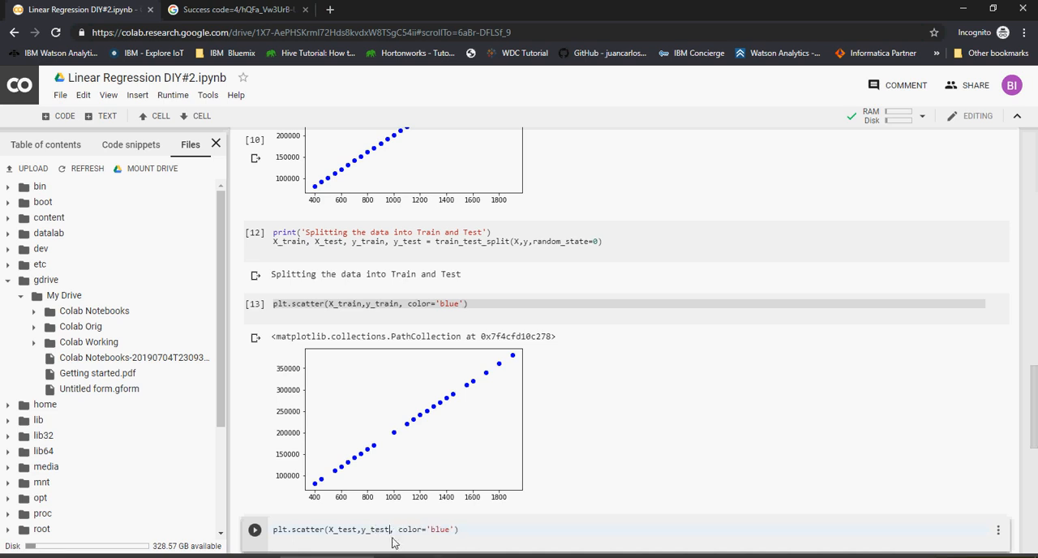
left_click(253, 530)
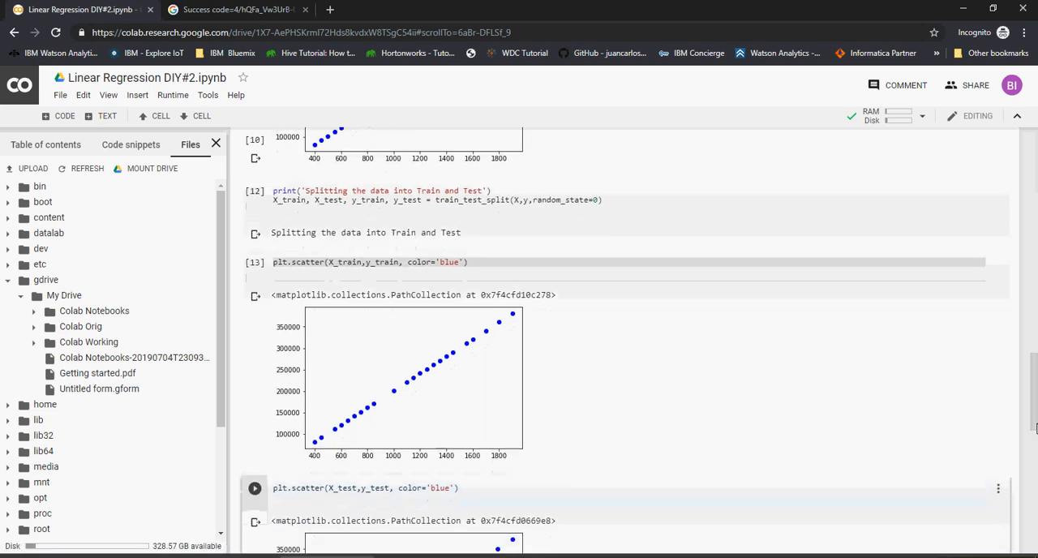
scroll("down", 3)
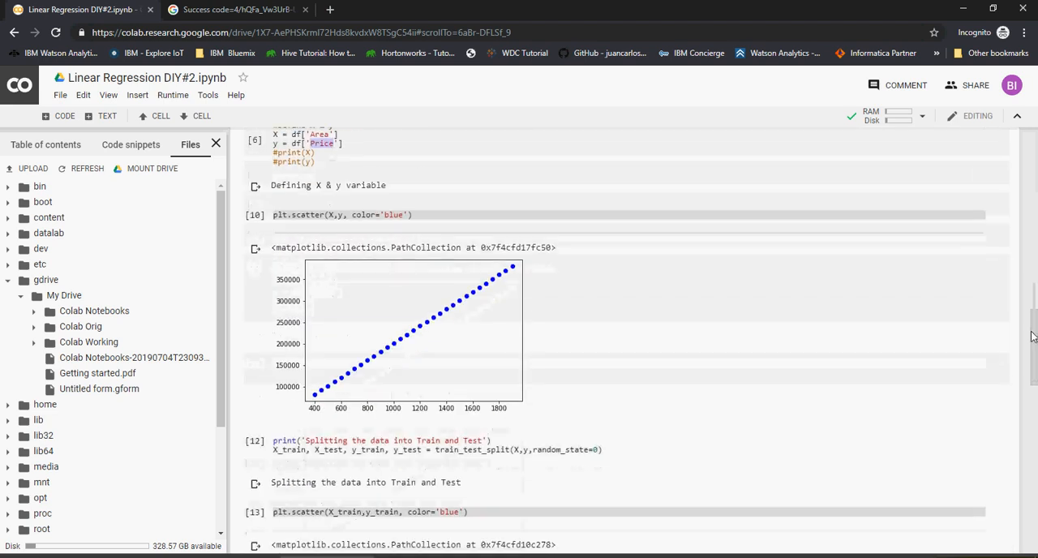
scroll("down", 3)
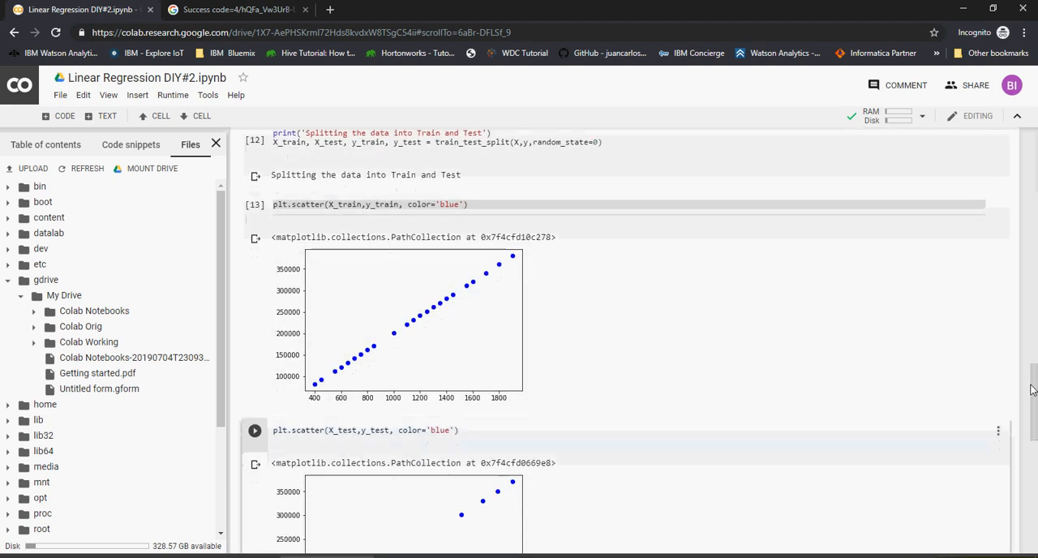
scroll("down", 3)
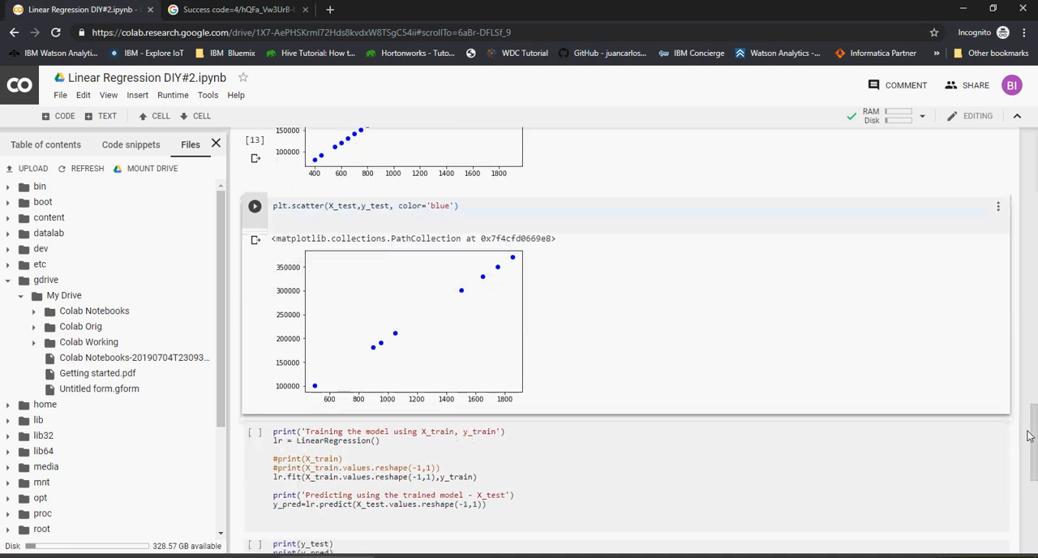
scroll("down", 3)
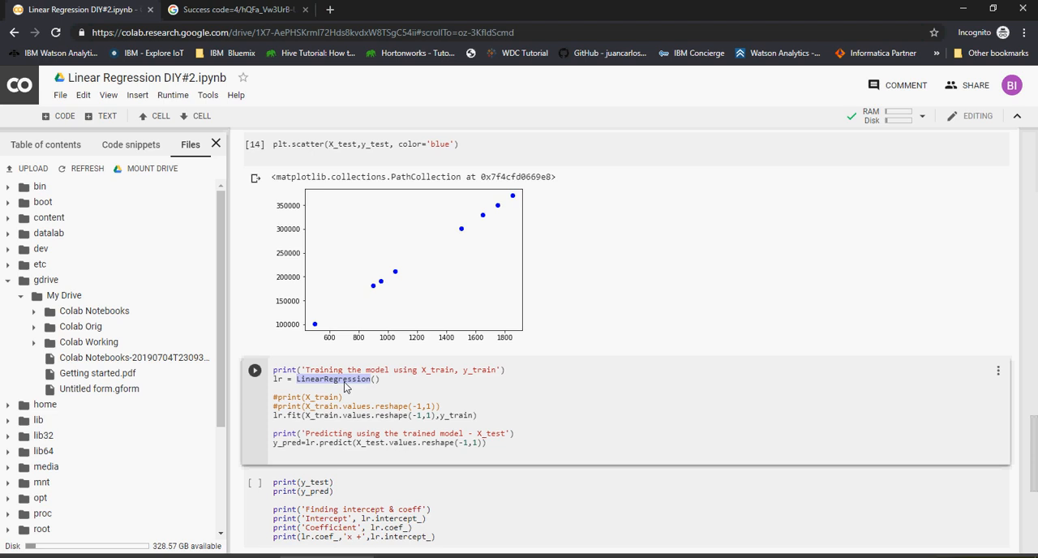
mouse_move(369, 426)
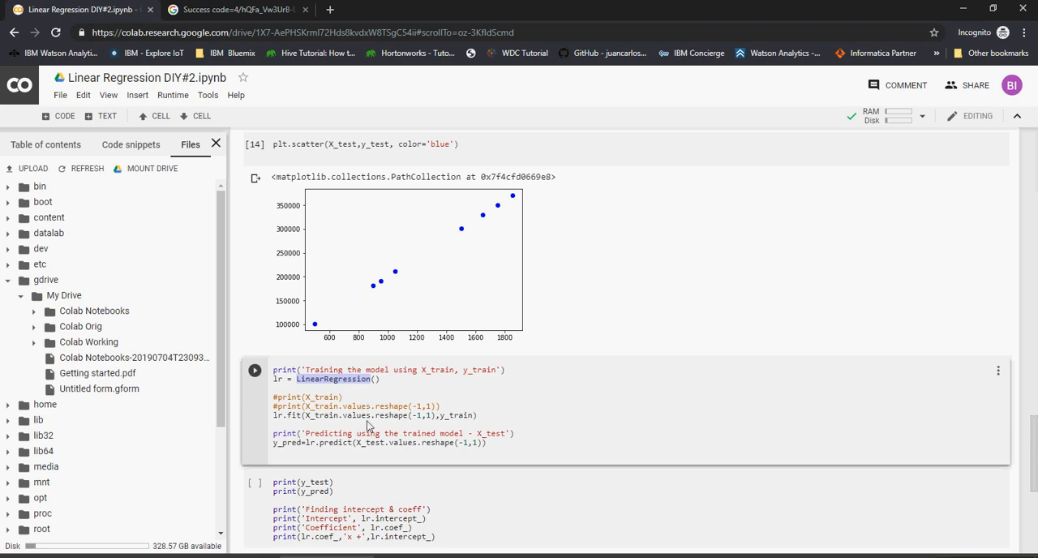
double_click(318, 414)
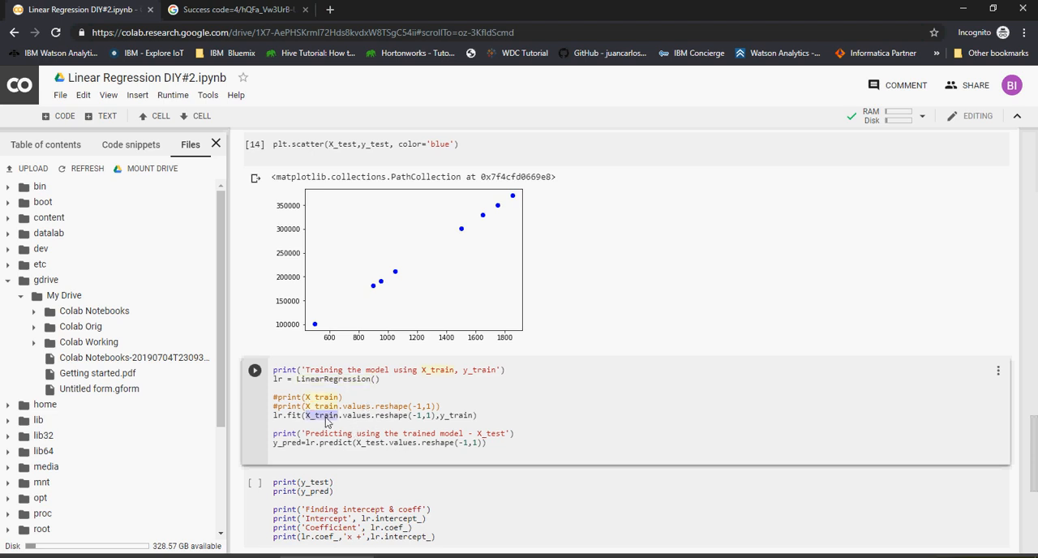
mouse_move(374, 420)
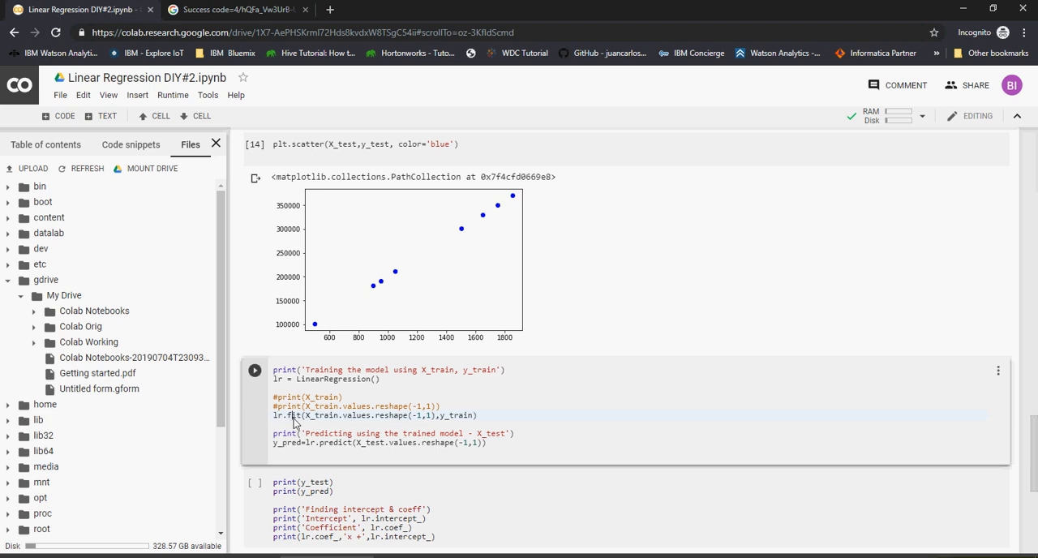
mouse_move(314, 424)
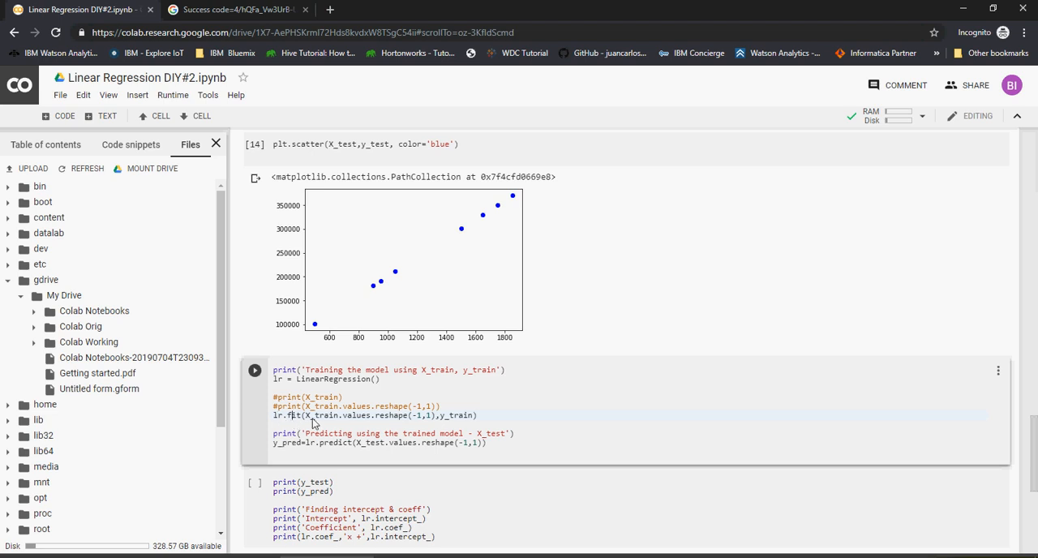
mouse_move(316, 427)
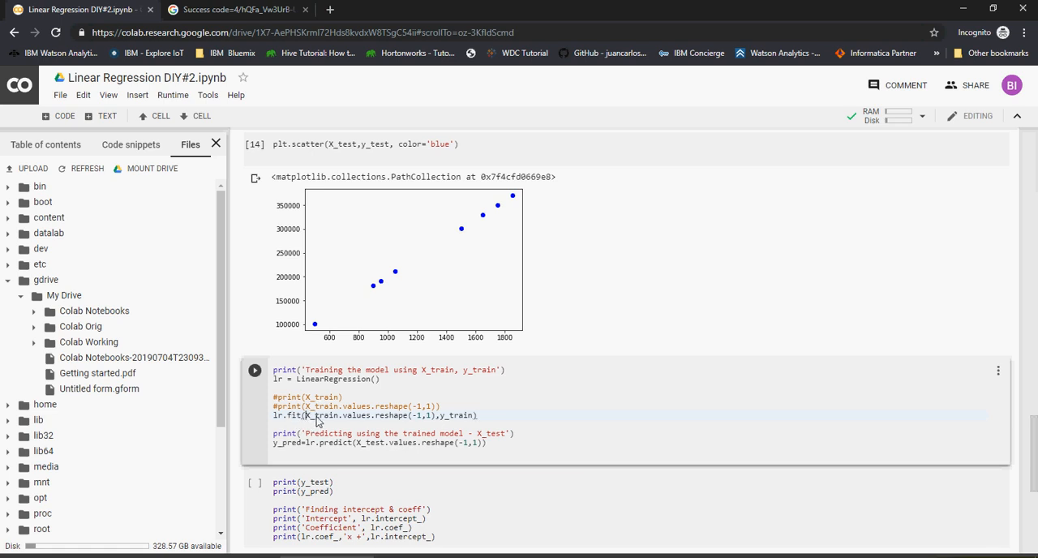
Step: Point out X_train in model.fit, run the training cell, and add a separate prediction cell
double_click(356, 414)
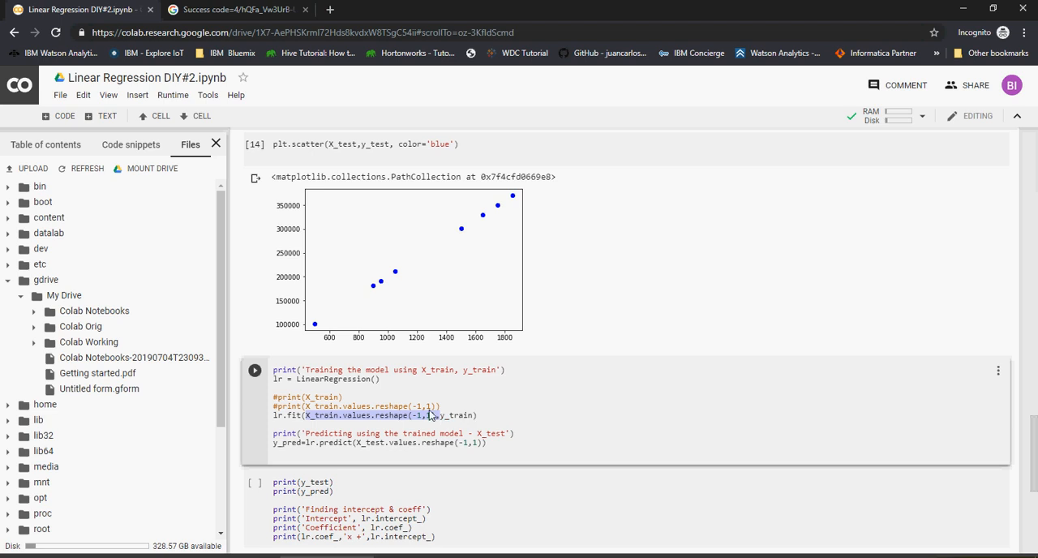
mouse_move(450, 418)
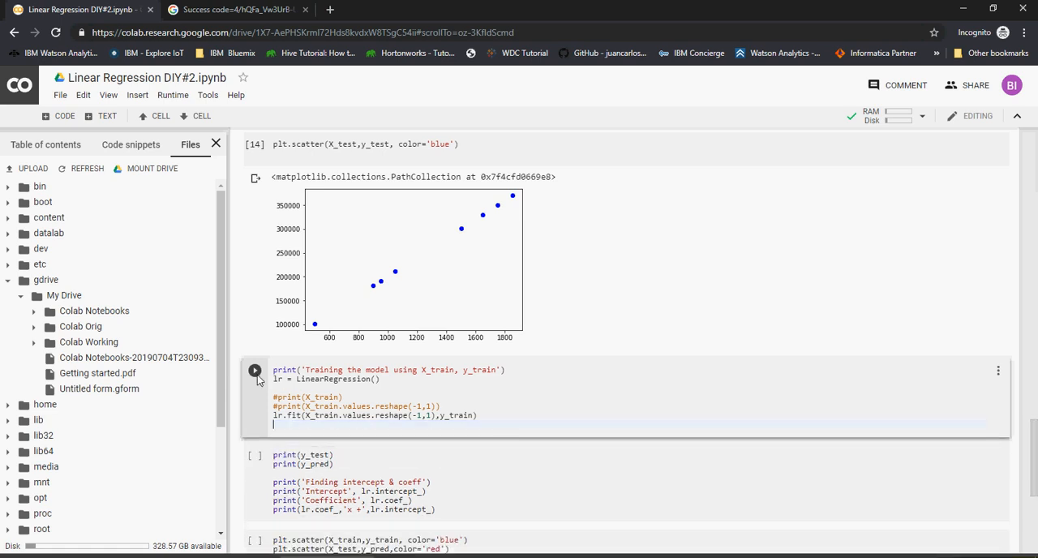
left_click(254, 370)
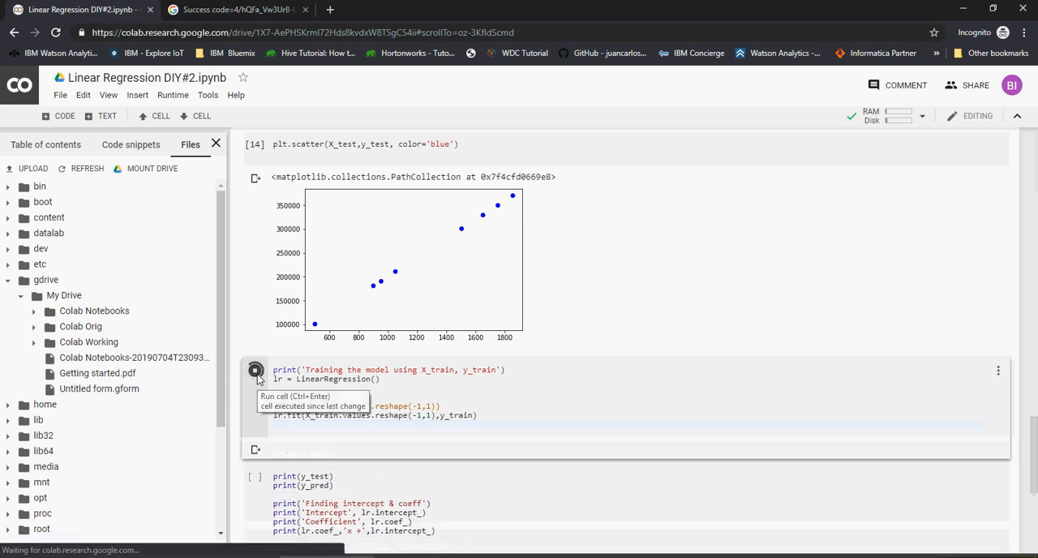
left_click(255, 370)
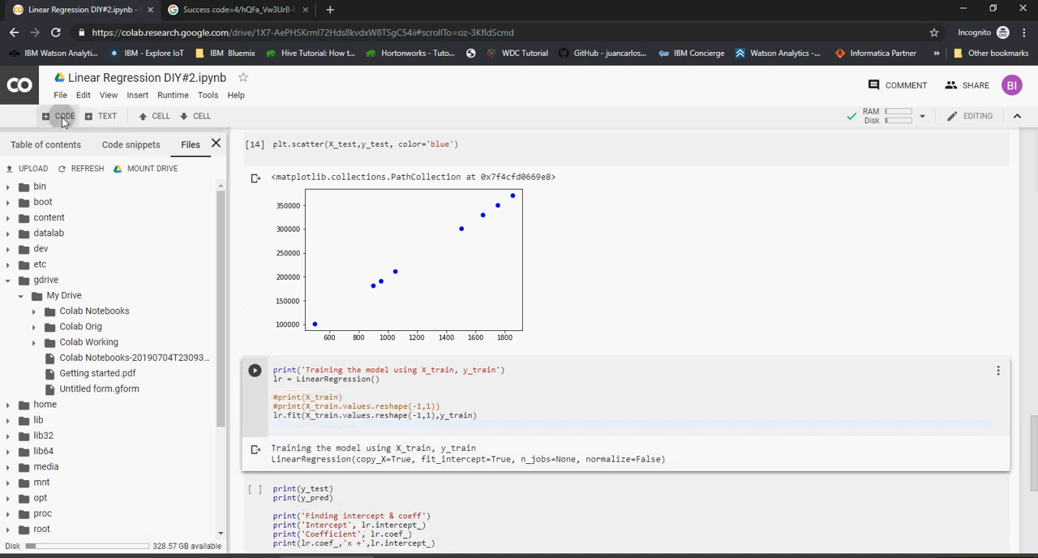
left_click(255, 370)
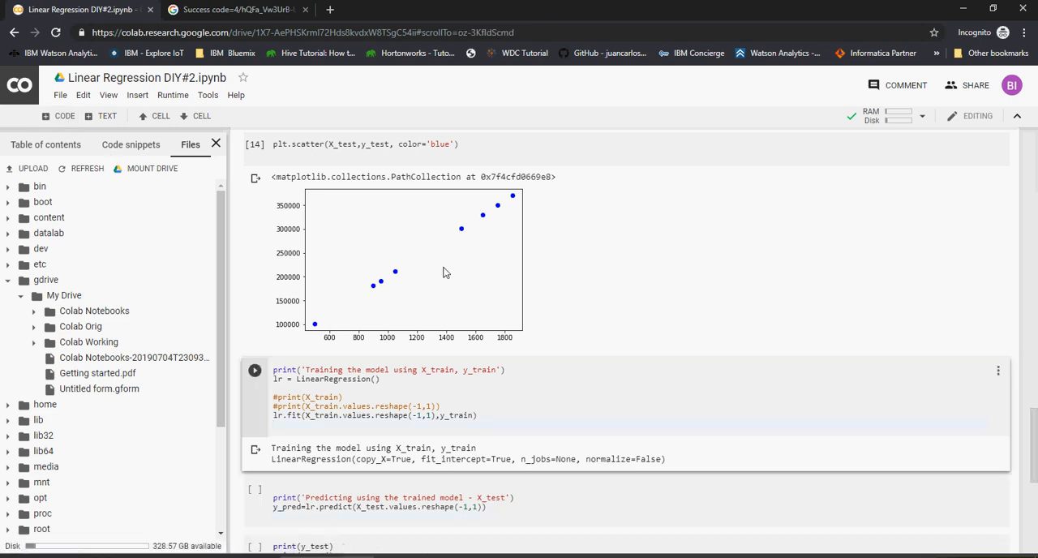
Step: Highlight y_pred, run the cell computing y_pred from X_test, and point out the fit call
left_click(254, 370)
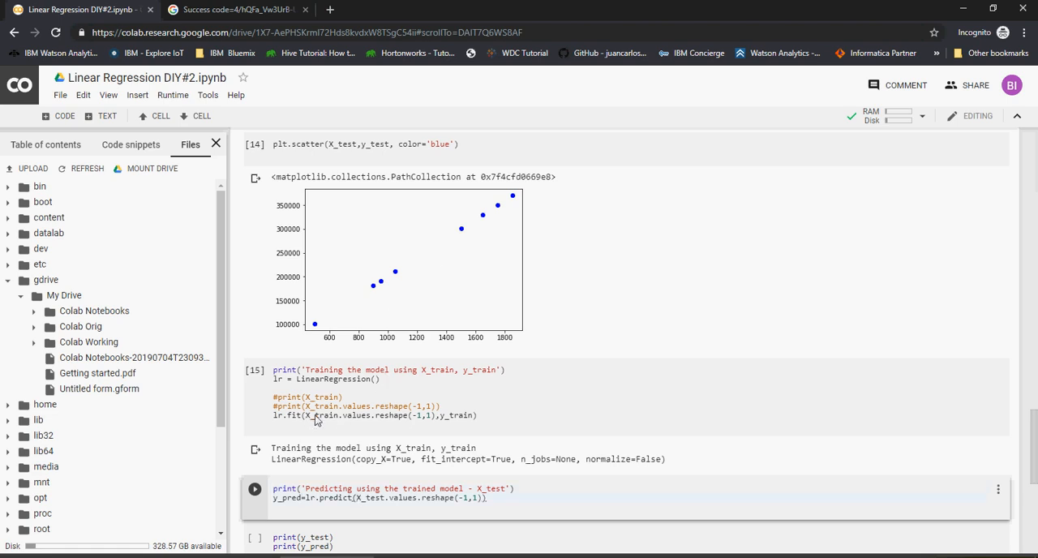
mouse_move(469, 419)
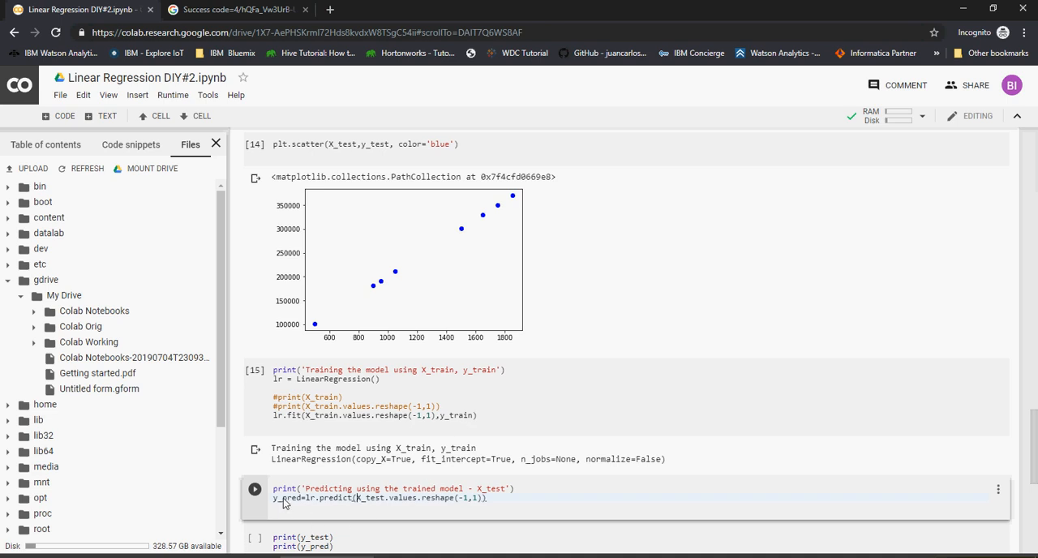
double_click(287, 497)
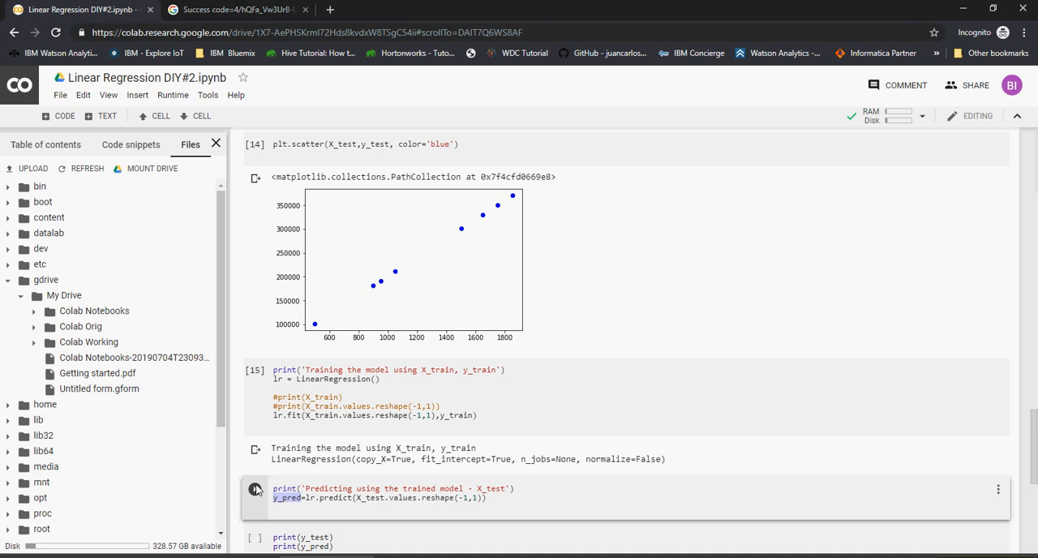
mouse_move(256, 489)
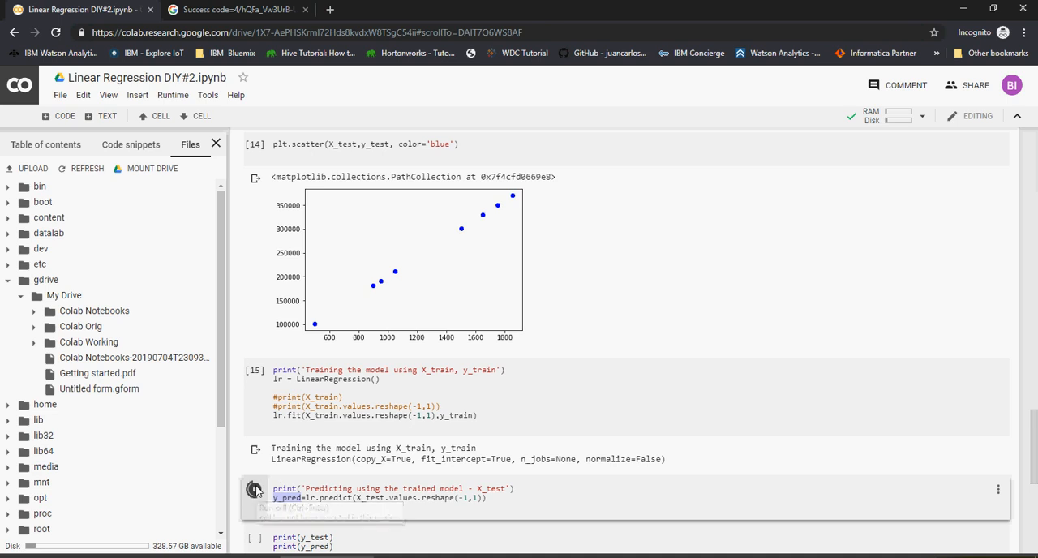
left_click(255, 488)
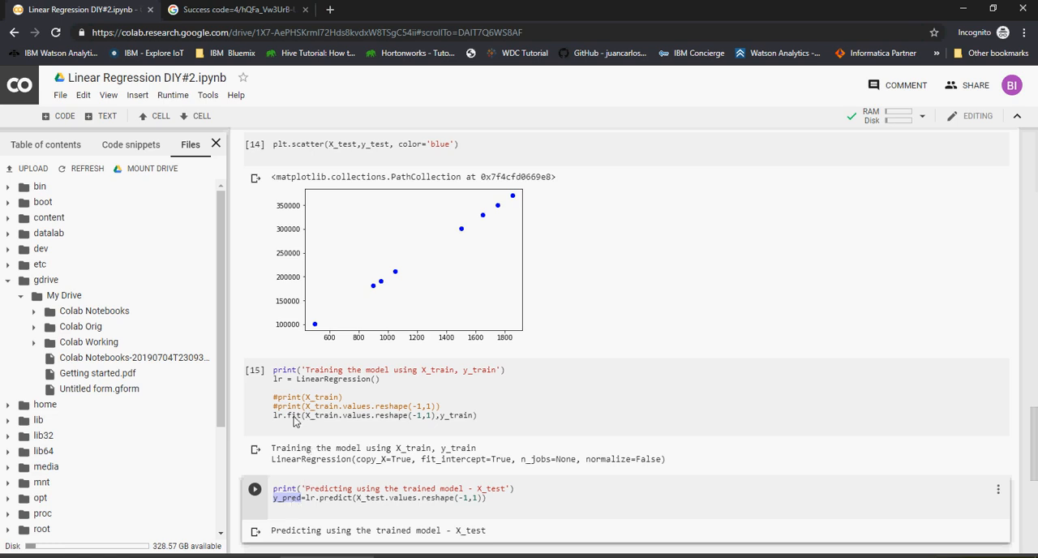
left_click(295, 415)
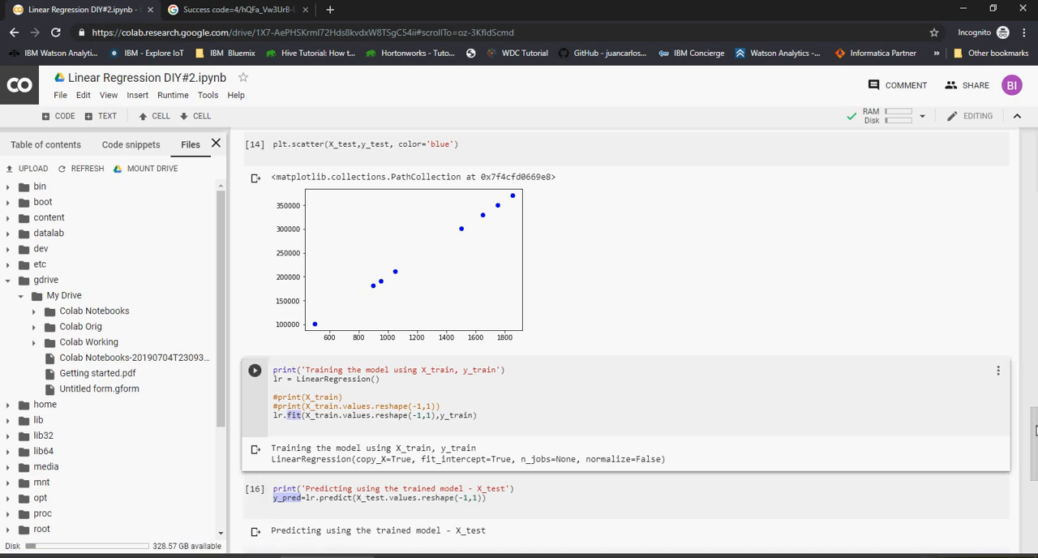
scroll("down", 3)
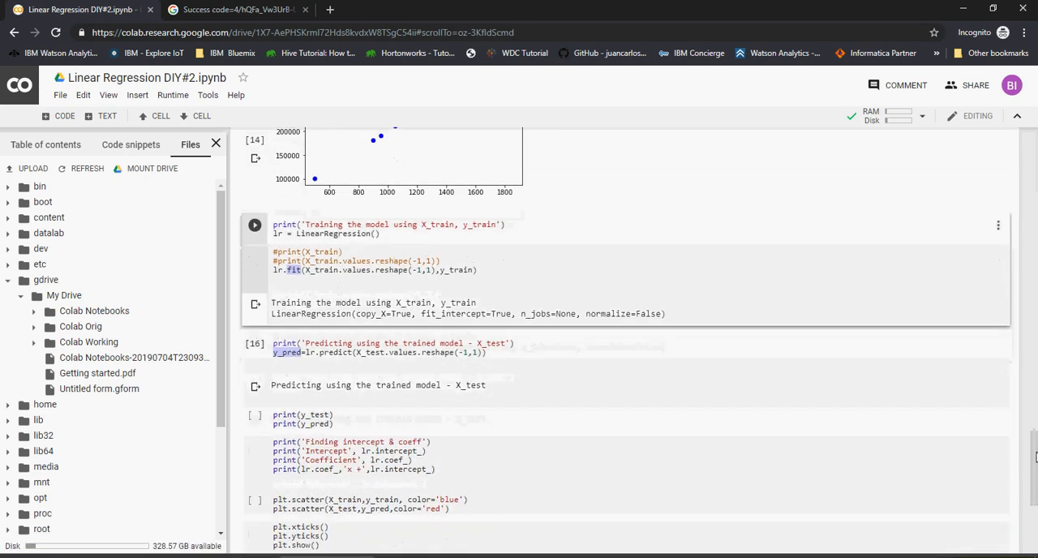
scroll("down", 3)
type(" #a")
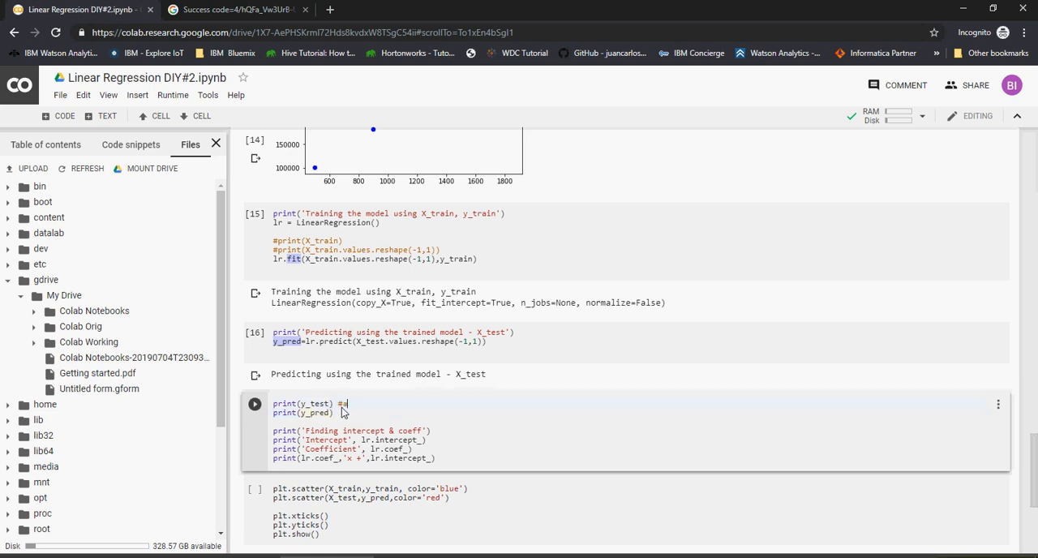
Step: Annotate the print cell with comments labelling the test, actual and model-predicted data
type("Test data - ac")
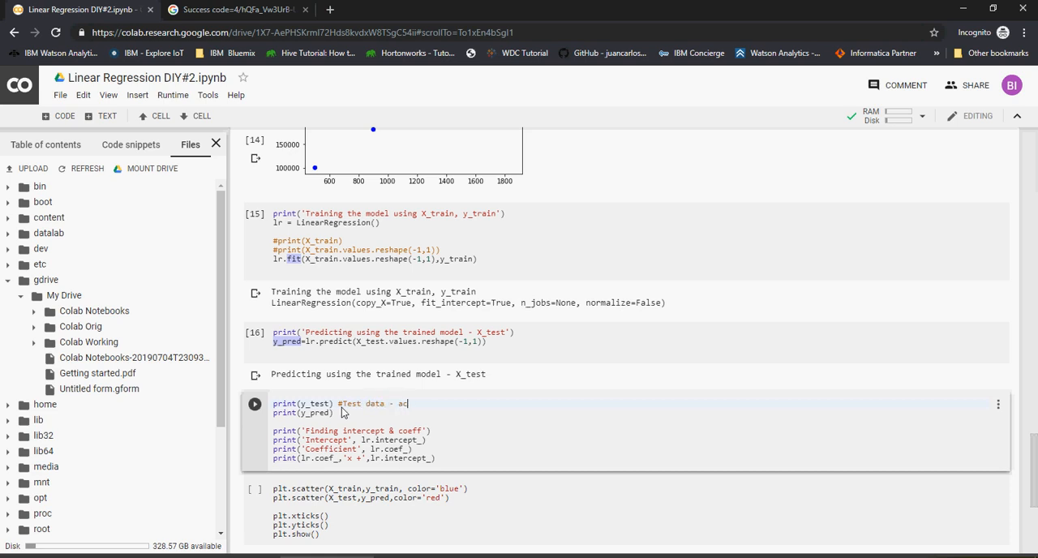
type("tual data")
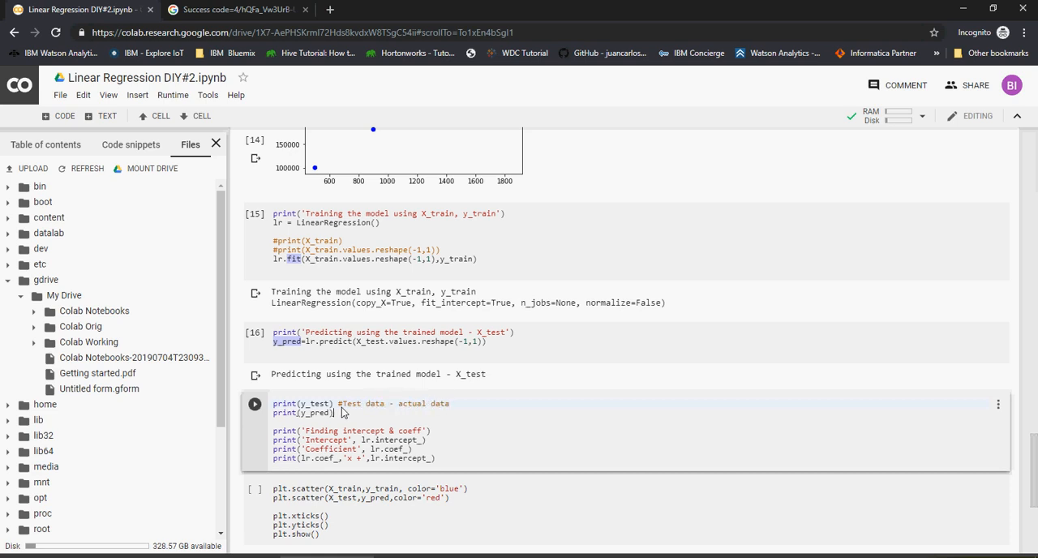
type("#model")
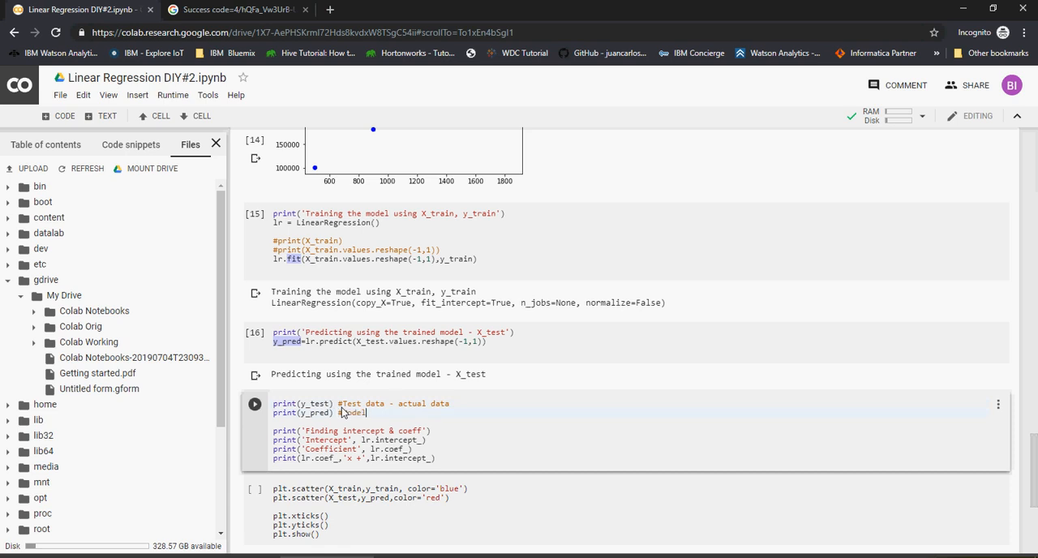
type("predicted da")
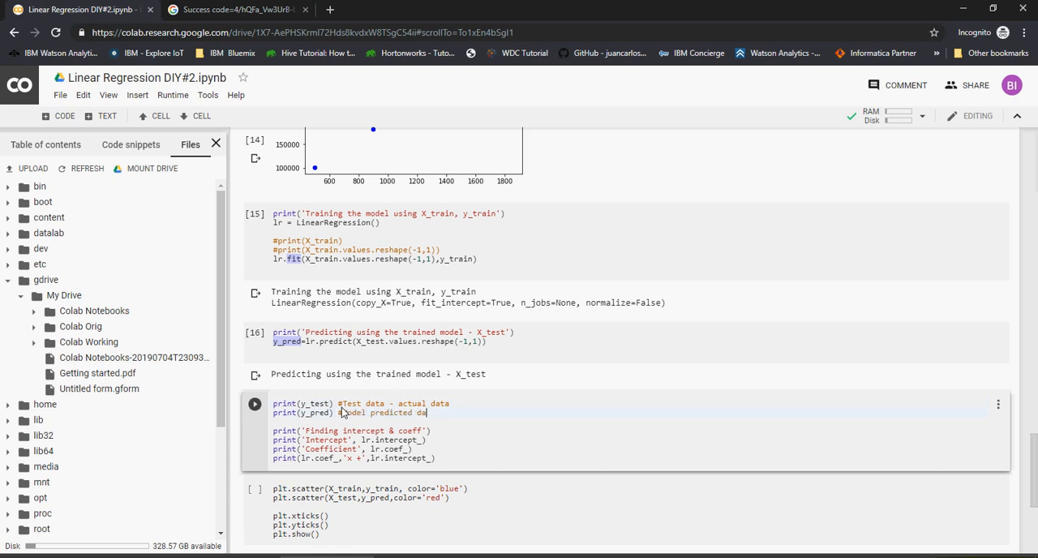
type("set")
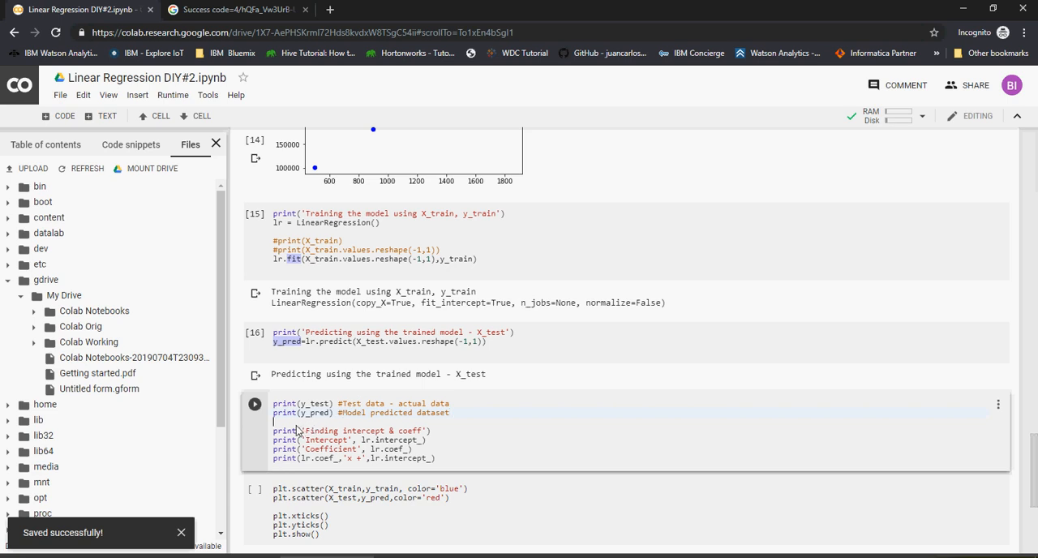
Step: Select the intercept and coefficient lines, run the y_test/y_pred print cell, and scroll down
left_click_drag(296, 430, 434, 458)
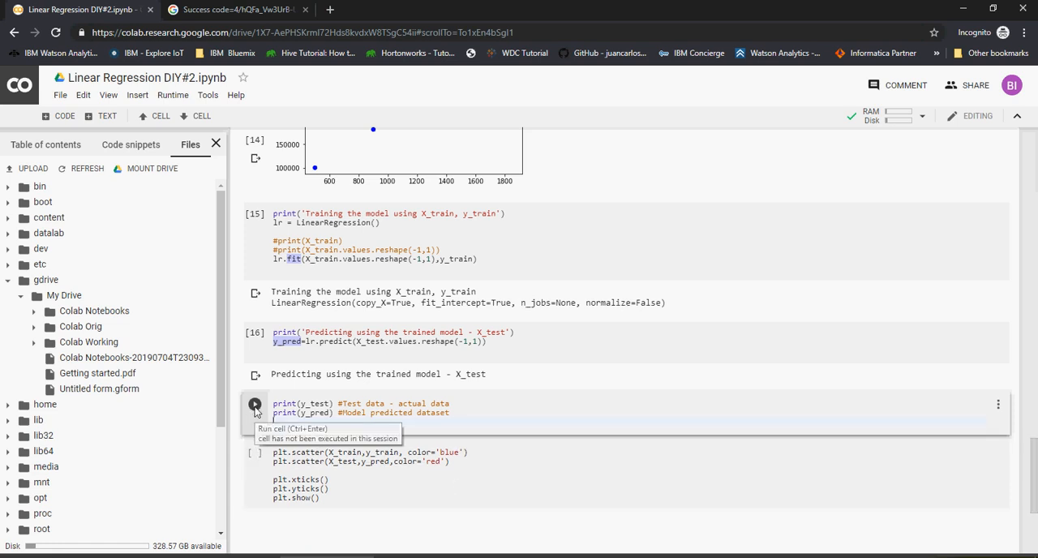
left_click(255, 404)
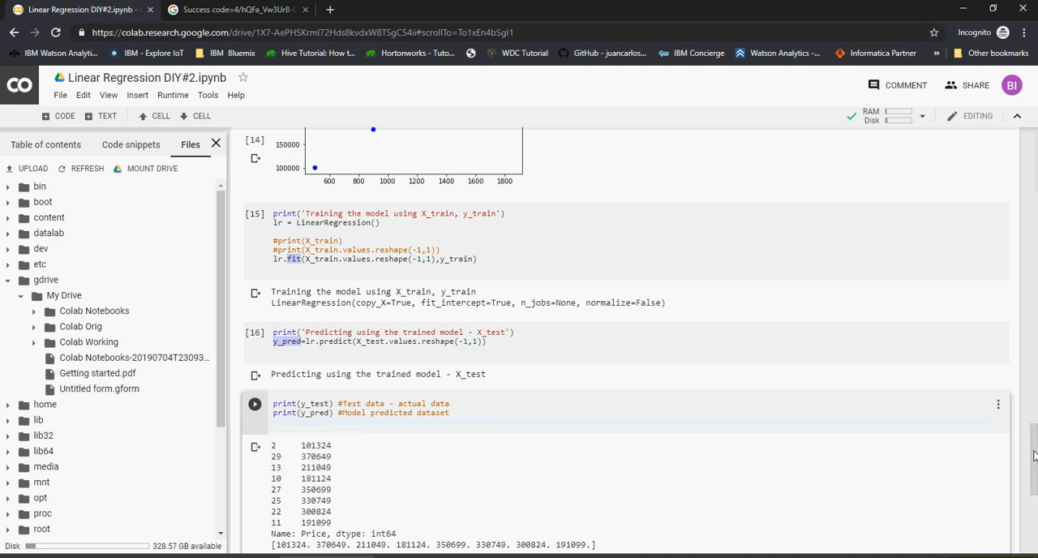
scroll("down", 3)
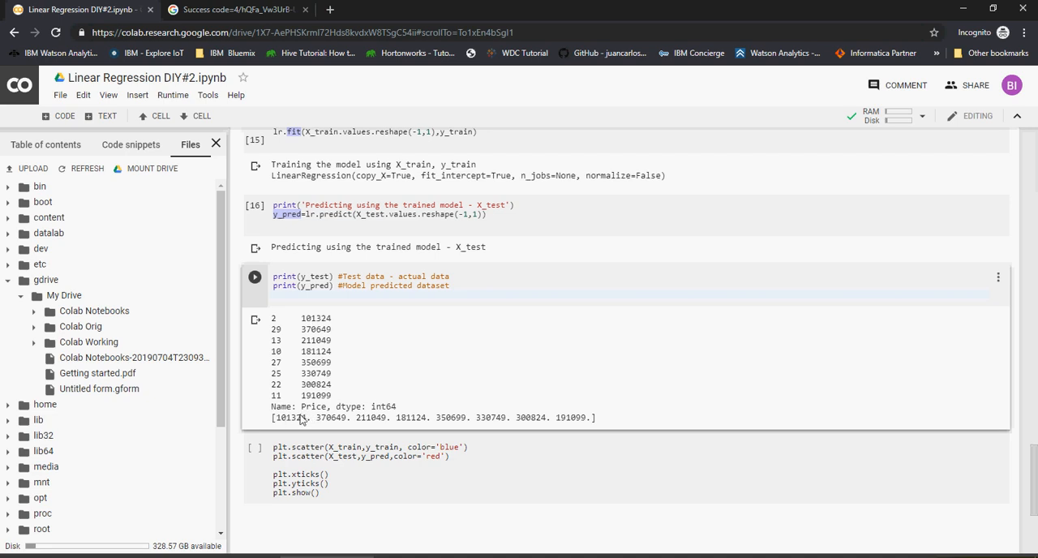
mouse_move(556, 426)
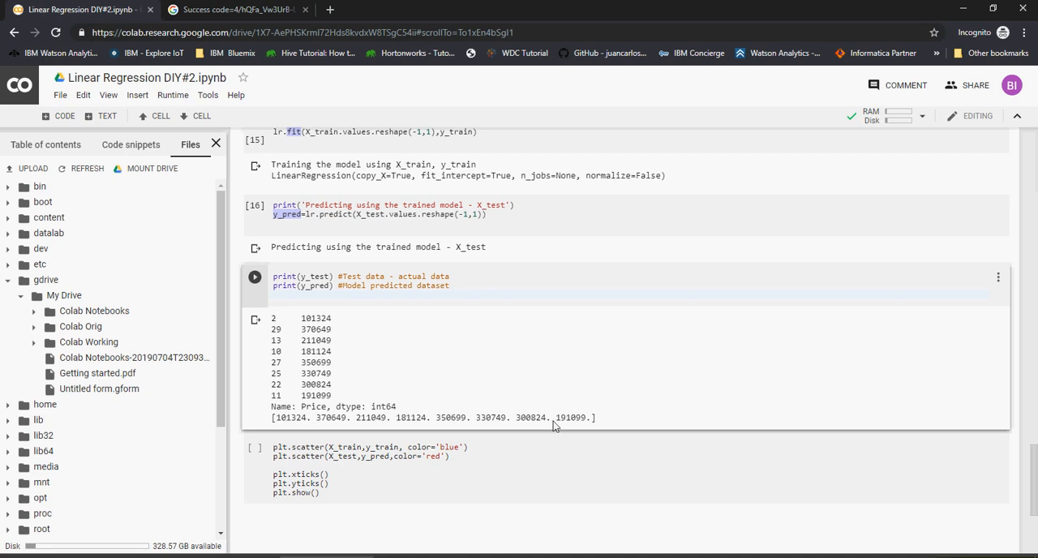
mouse_move(580, 423)
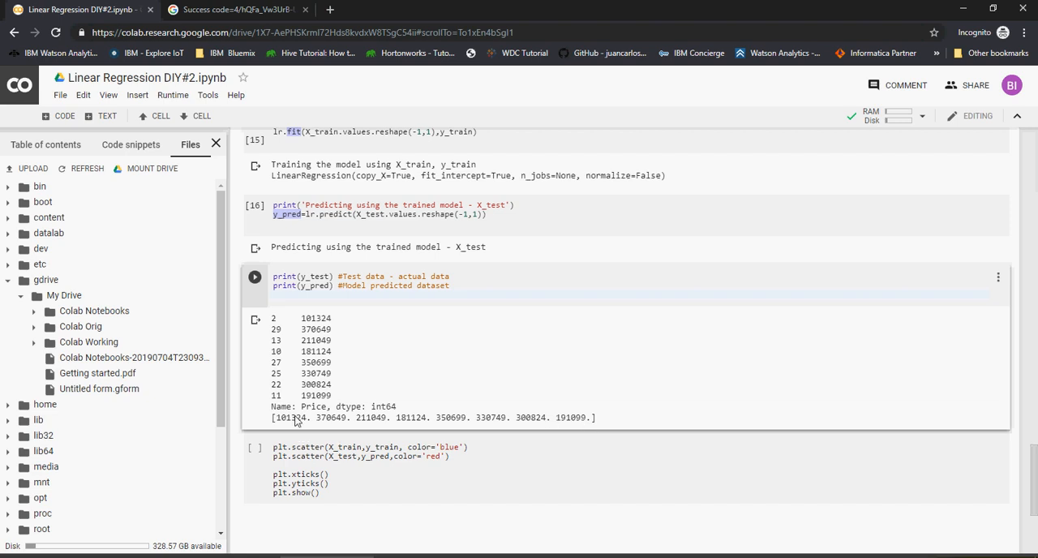
mouse_move(340, 422)
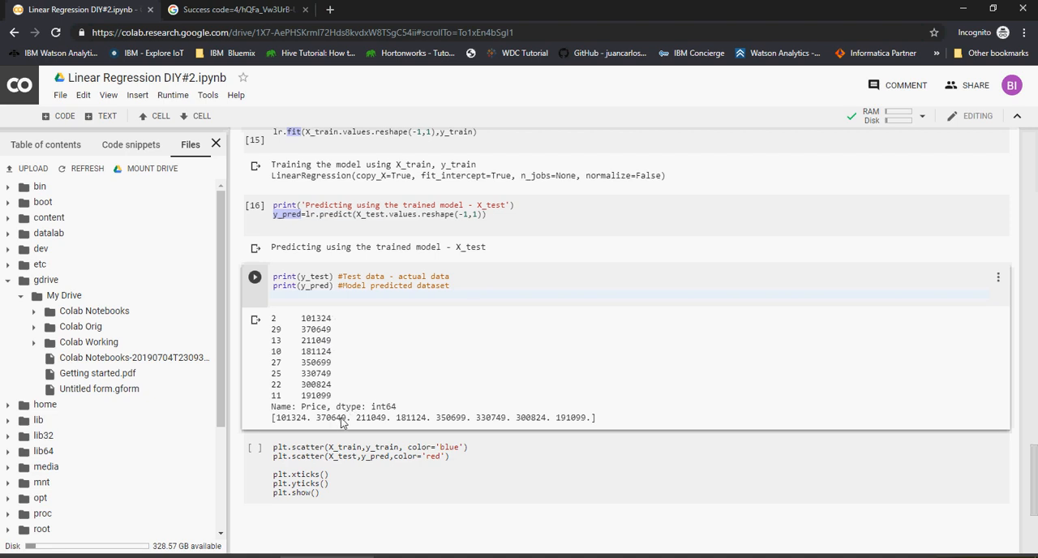
mouse_move(316, 357)
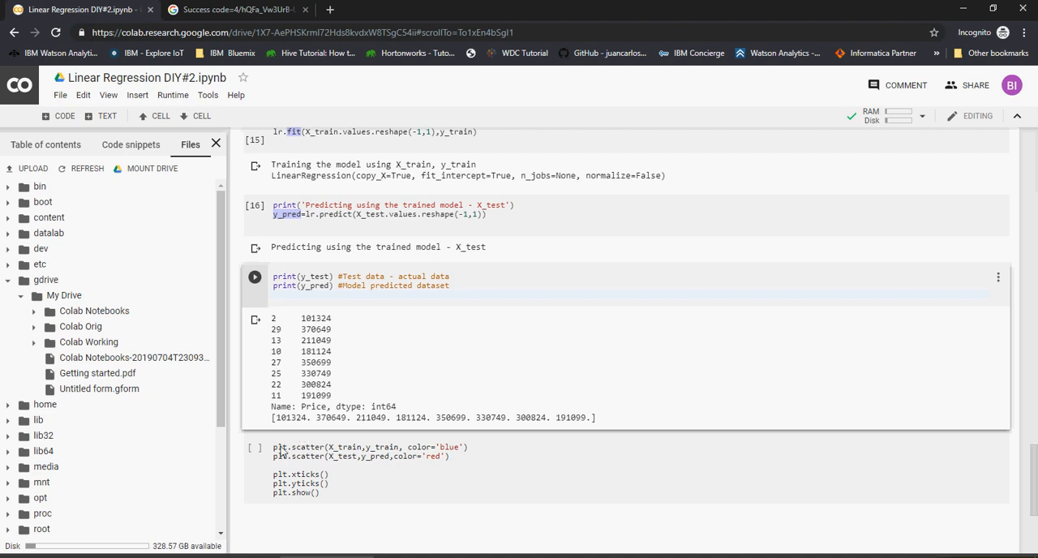
Step: Run the plt.scatter cell showing training points in blue and predicted test points in red
left_click(255, 446)
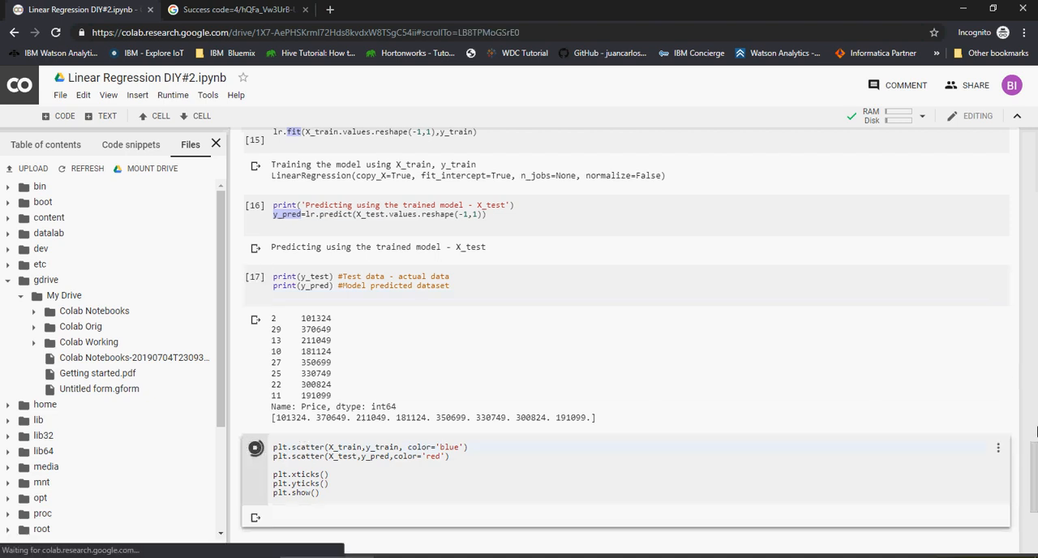
left_click(254, 447)
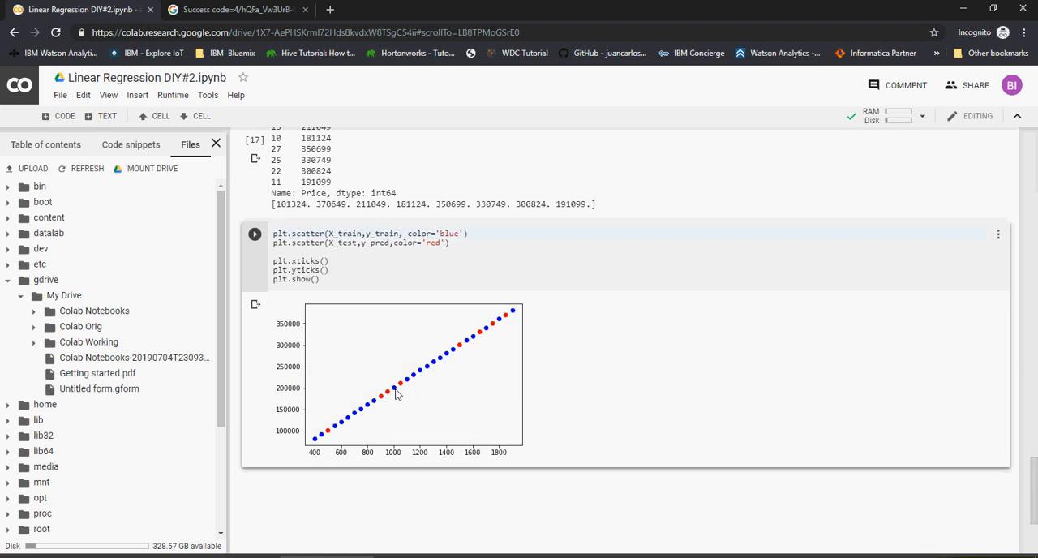
mouse_move(492, 333)
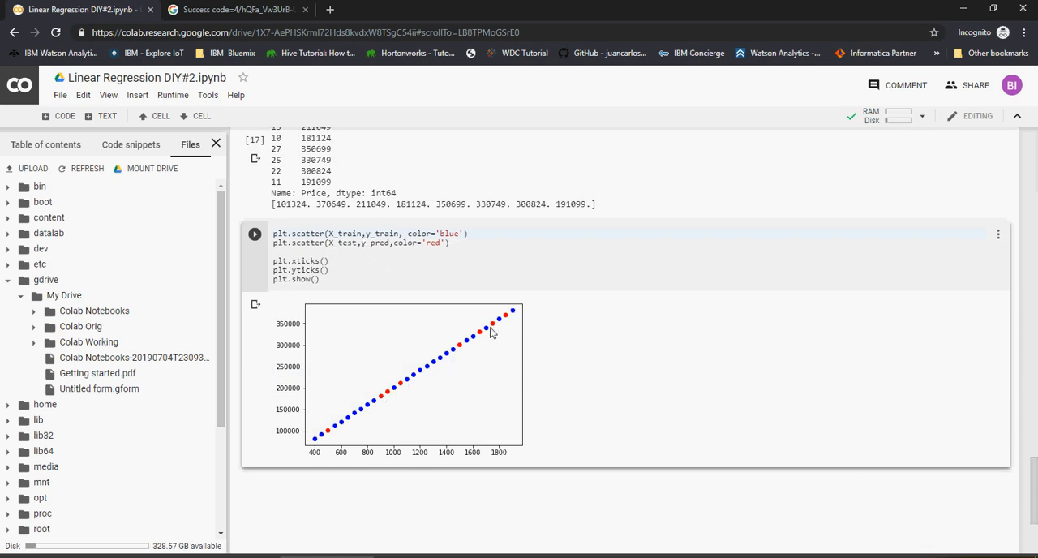
mouse_move(421, 385)
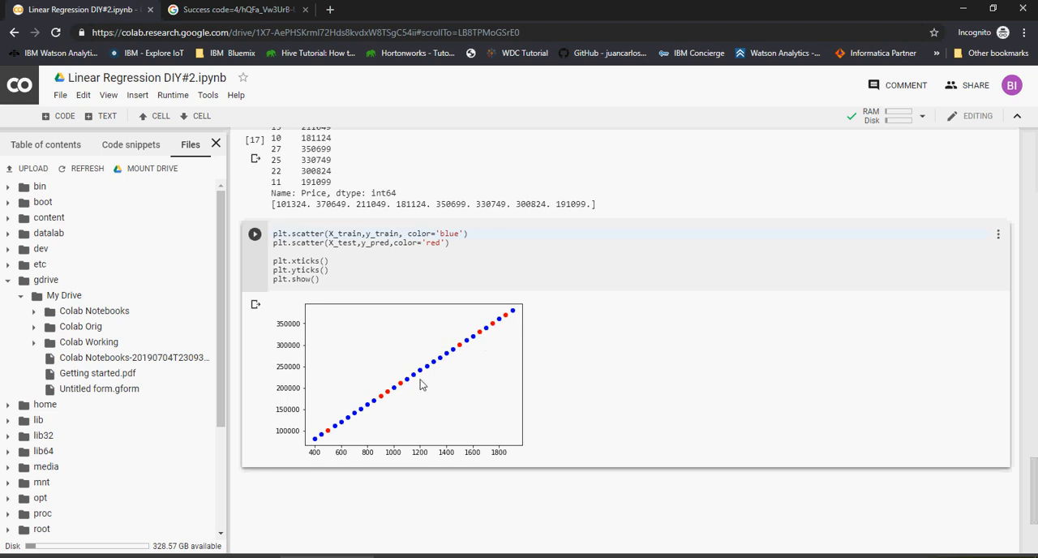
mouse_move(317, 444)
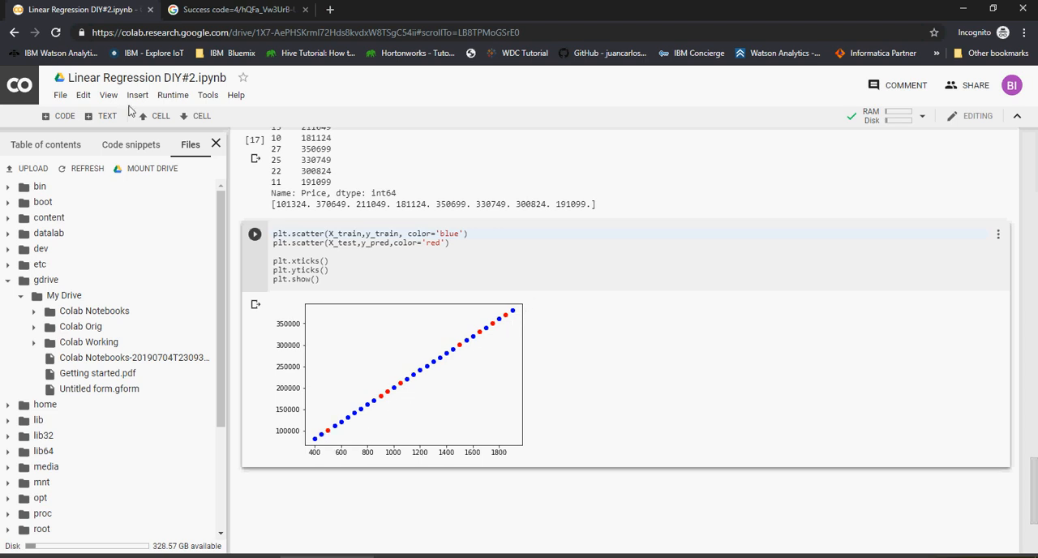
left_click(60, 115)
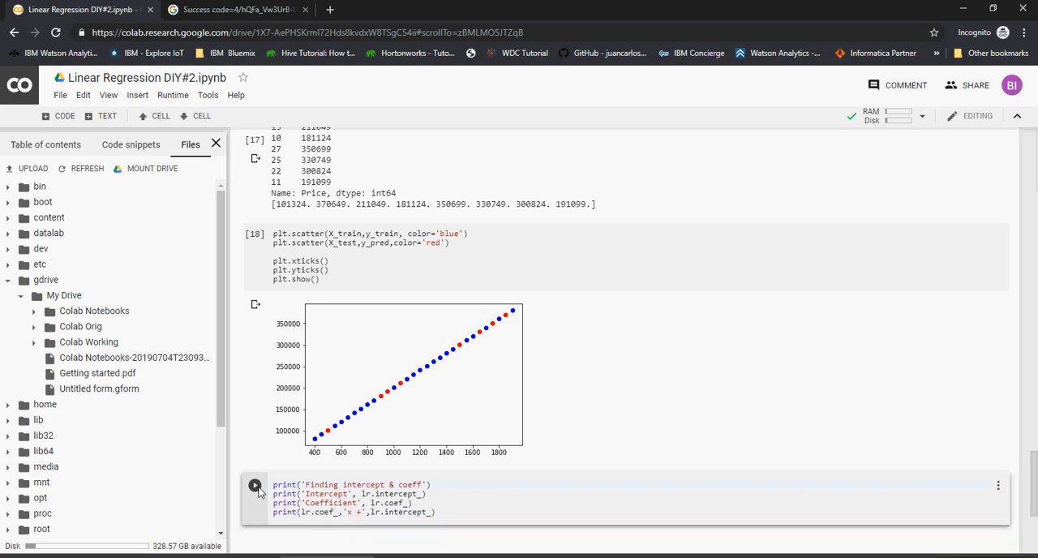
Step: Run the cell printing intercept 1574 and coefficient 199.5, then highlight both output labels
left_click(255, 485)
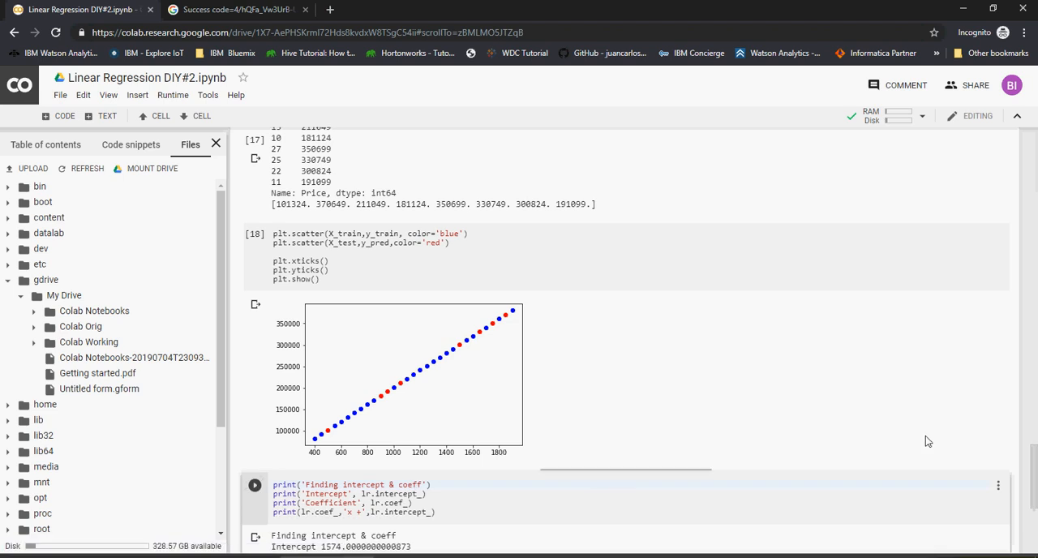
scroll("down", 3)
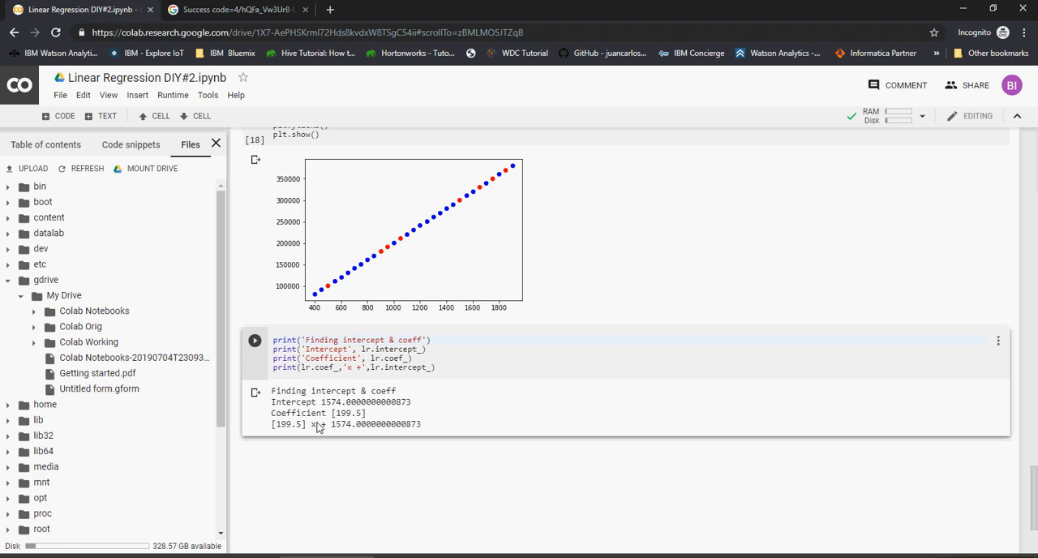
mouse_move(281, 430)
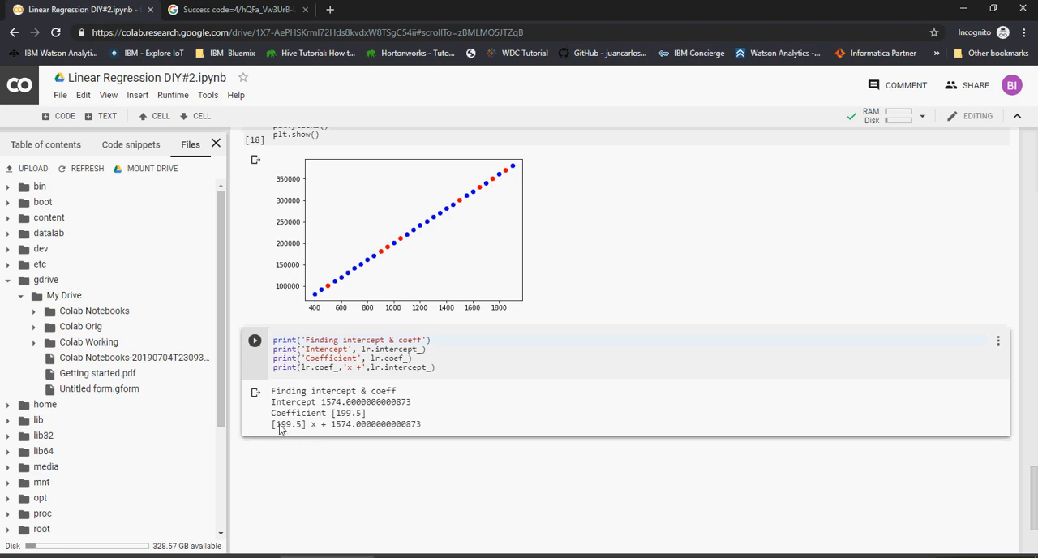
mouse_move(296, 429)
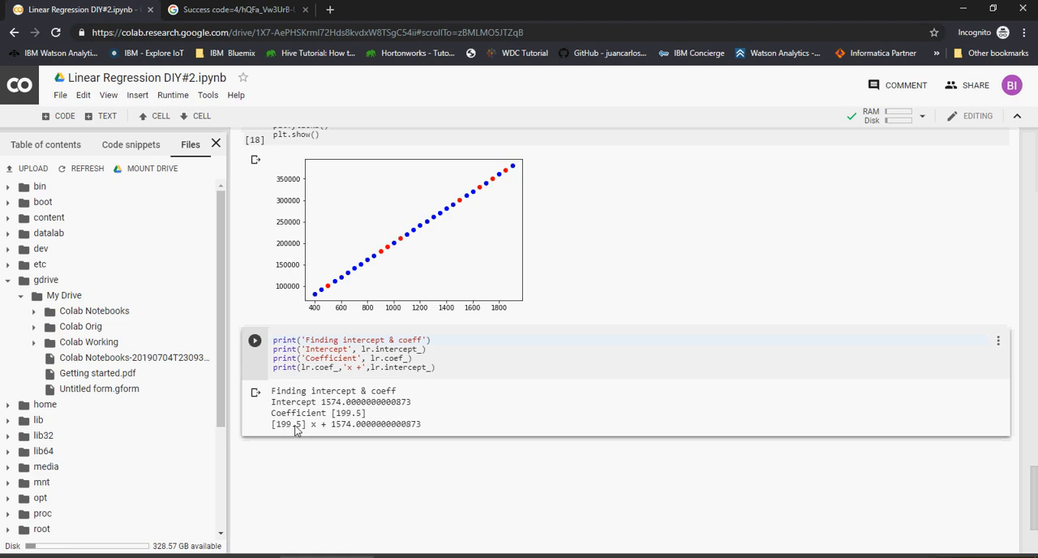
mouse_move(330, 430)
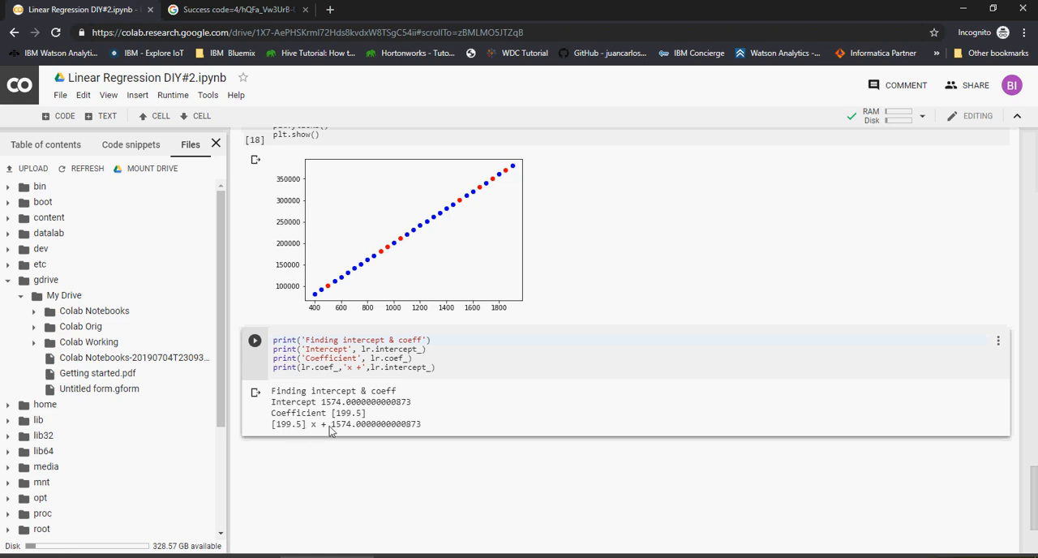
mouse_move(350, 429)
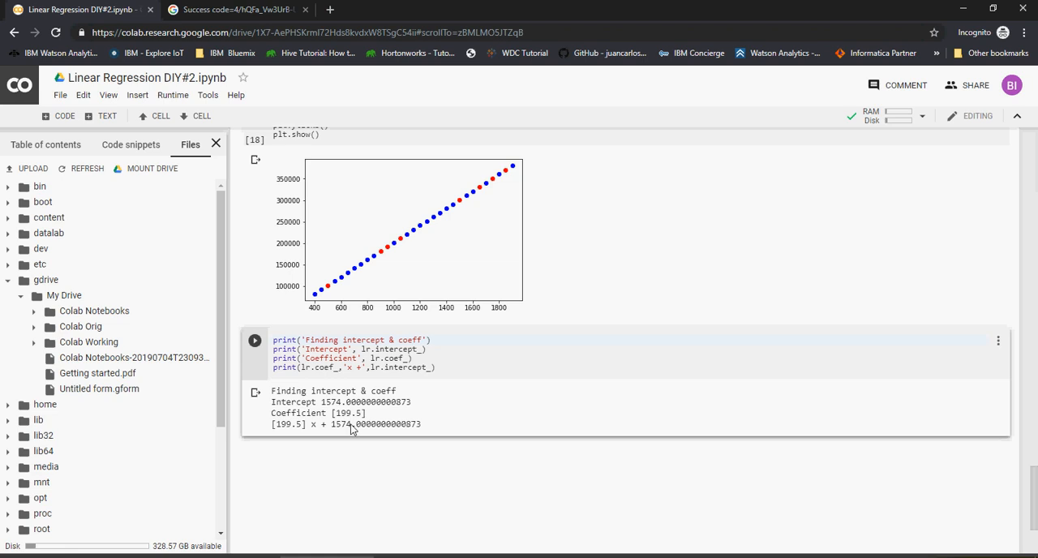
double_click(297, 413)
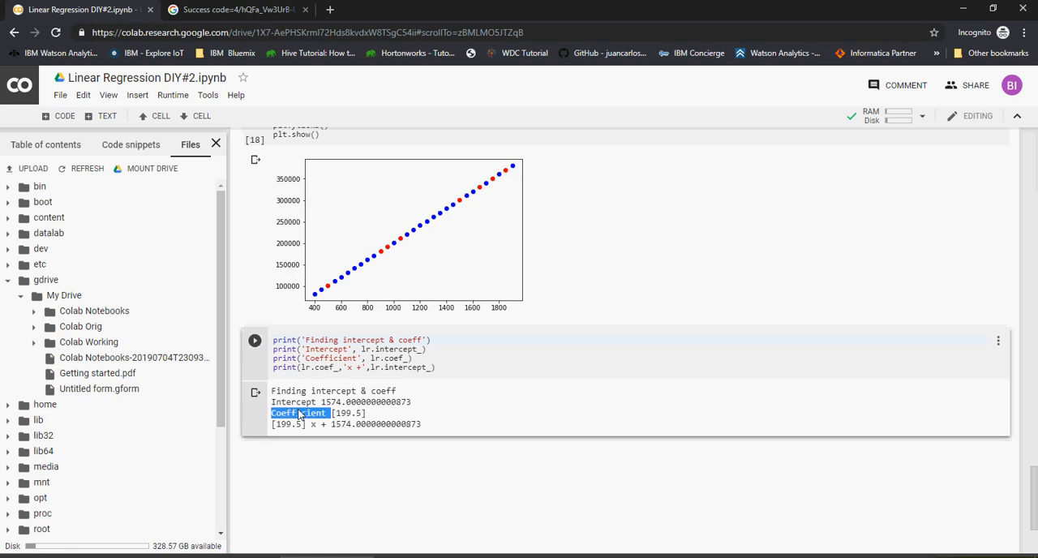
double_click(294, 401)
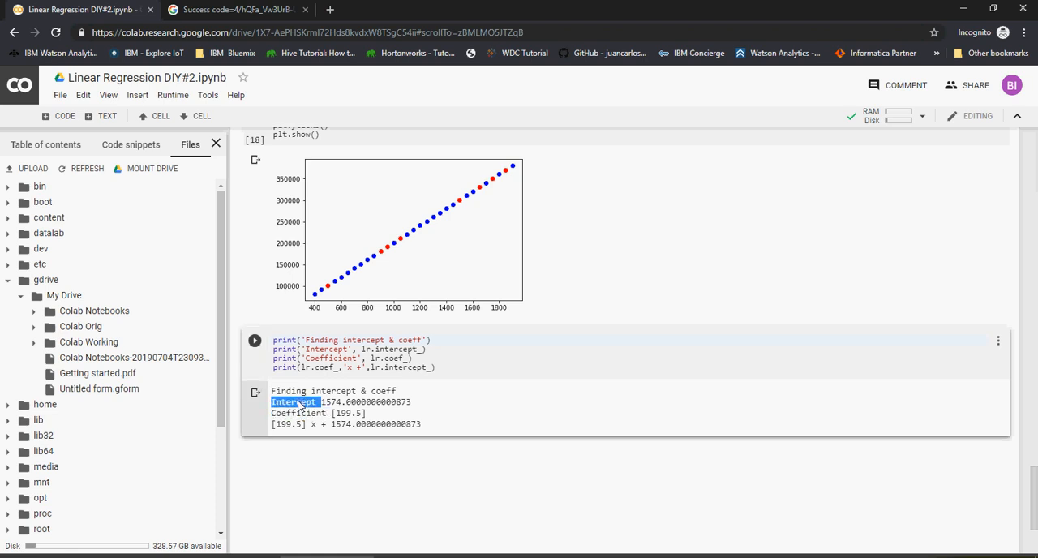
mouse_move(398, 270)
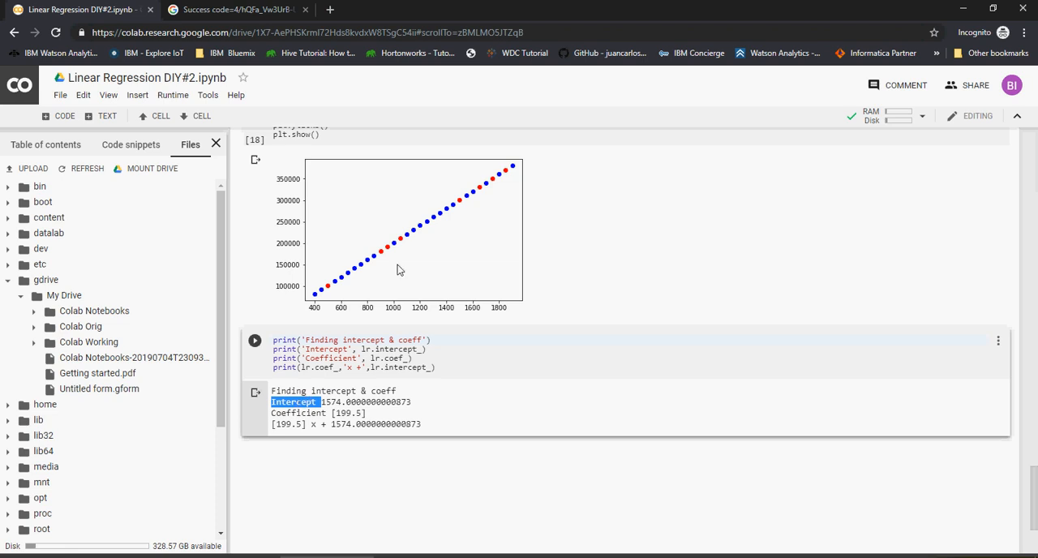
mouse_move(516, 192)
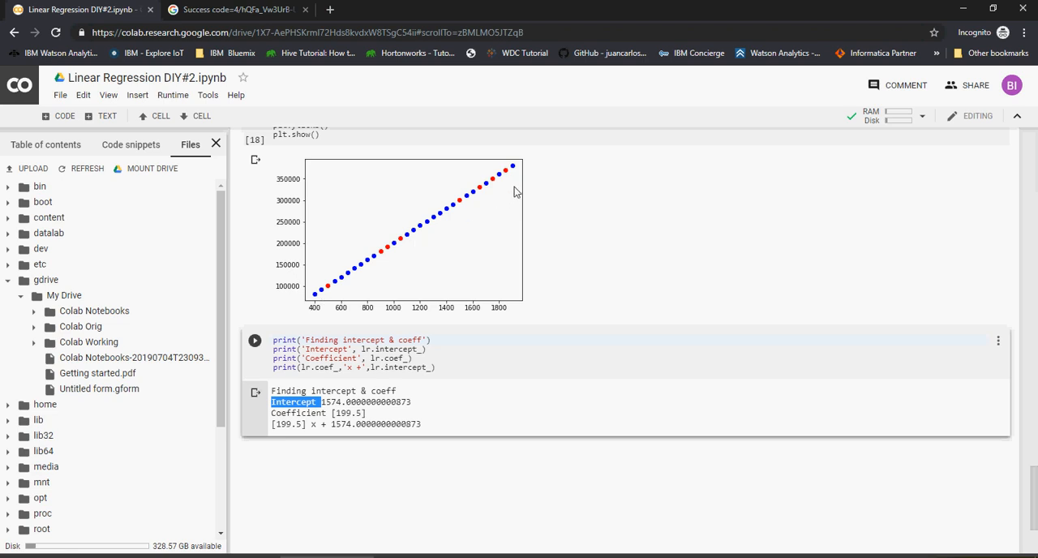
mouse_move(398, 260)
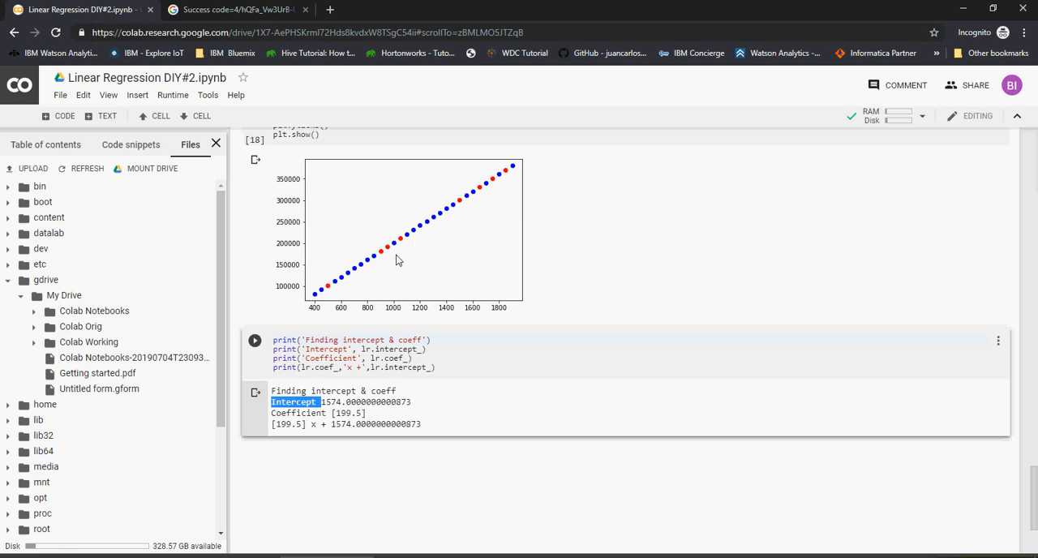
mouse_move(331, 293)
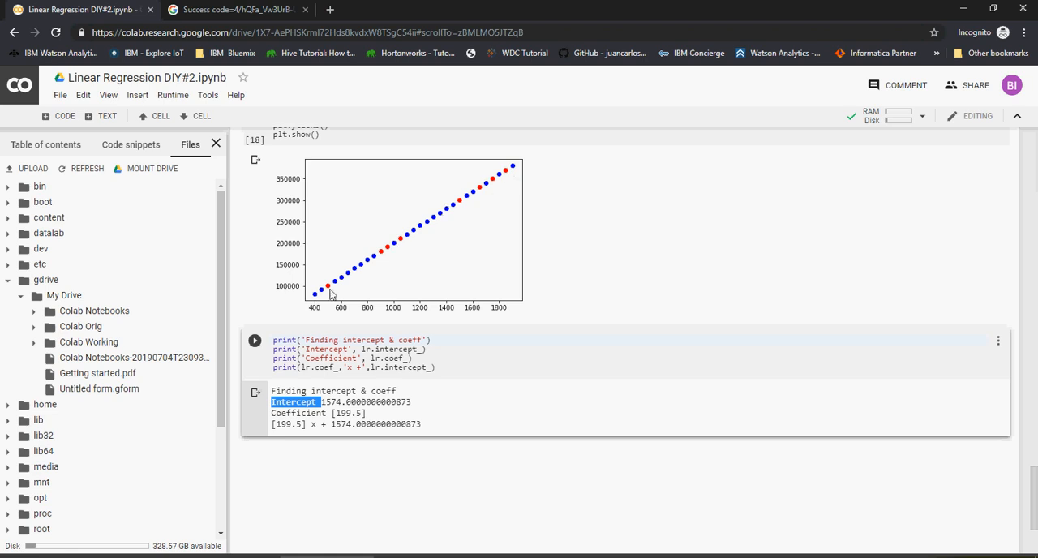
mouse_move(285, 247)
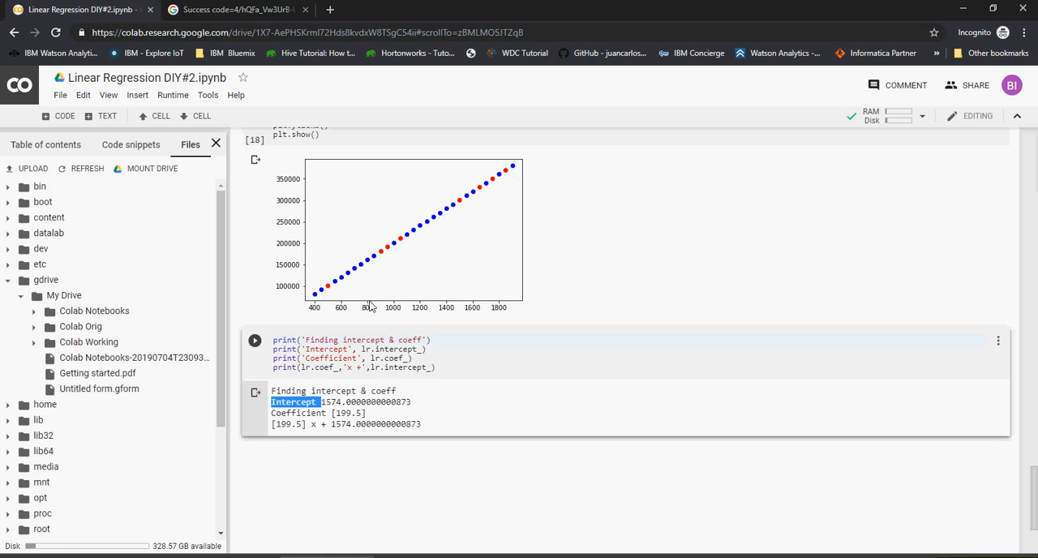
mouse_move(331, 289)
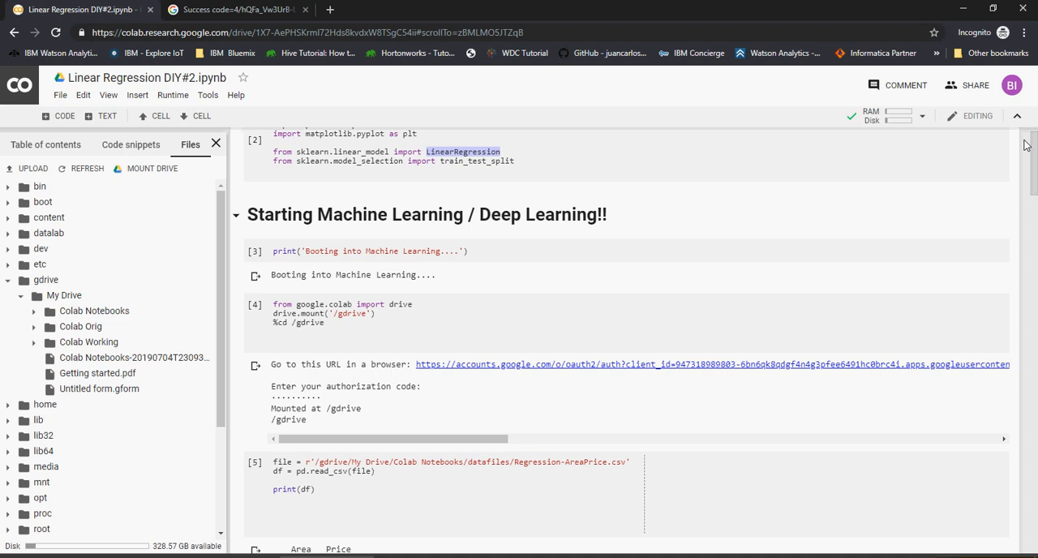
mouse_move(1033, 159)
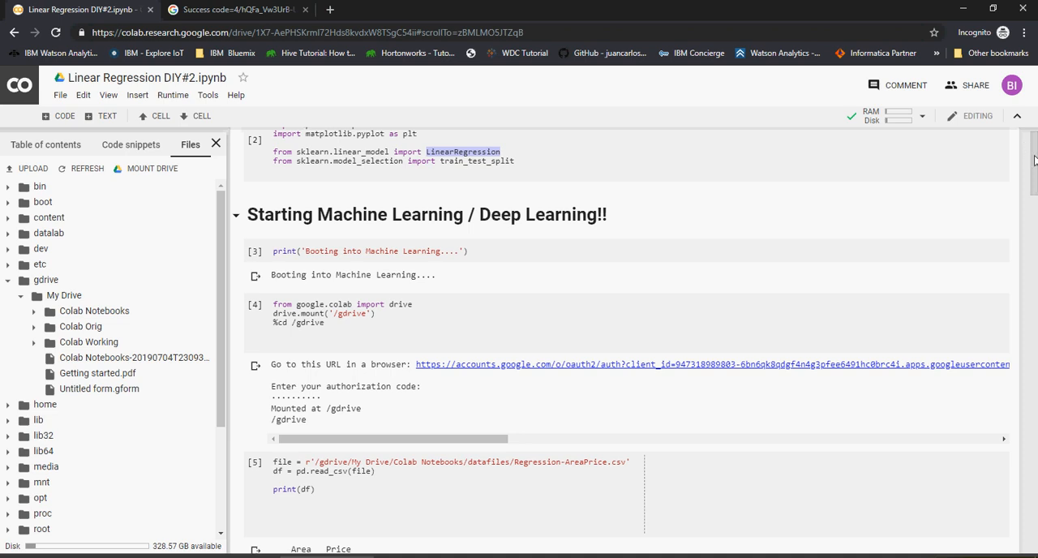
scroll("down", 3)
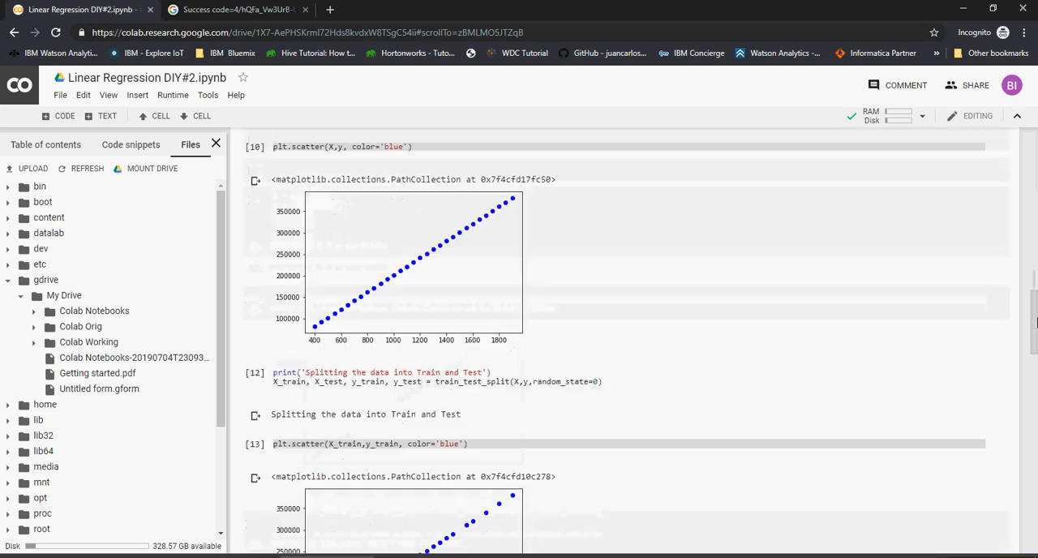
scroll("down", 3)
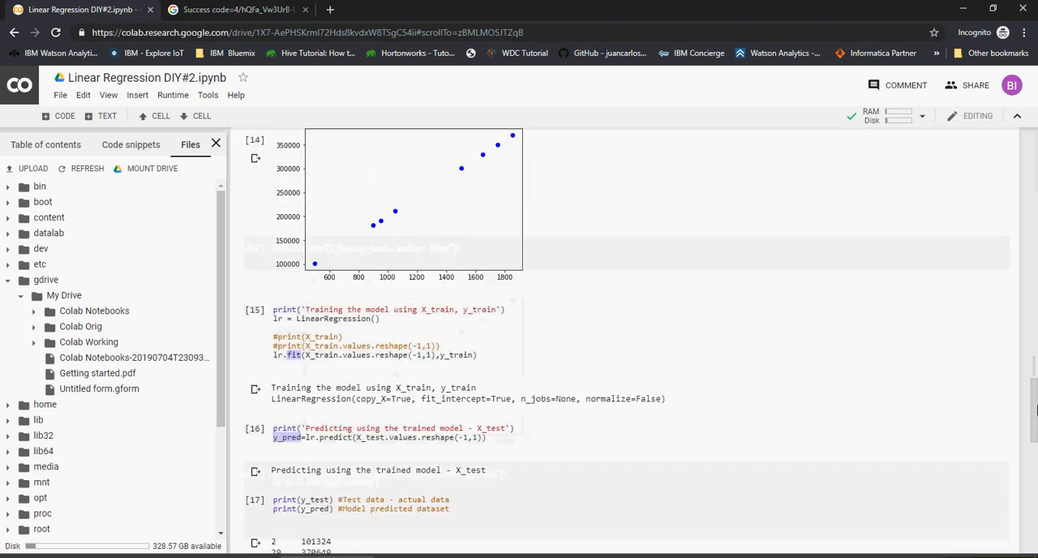
scroll("down", 3)
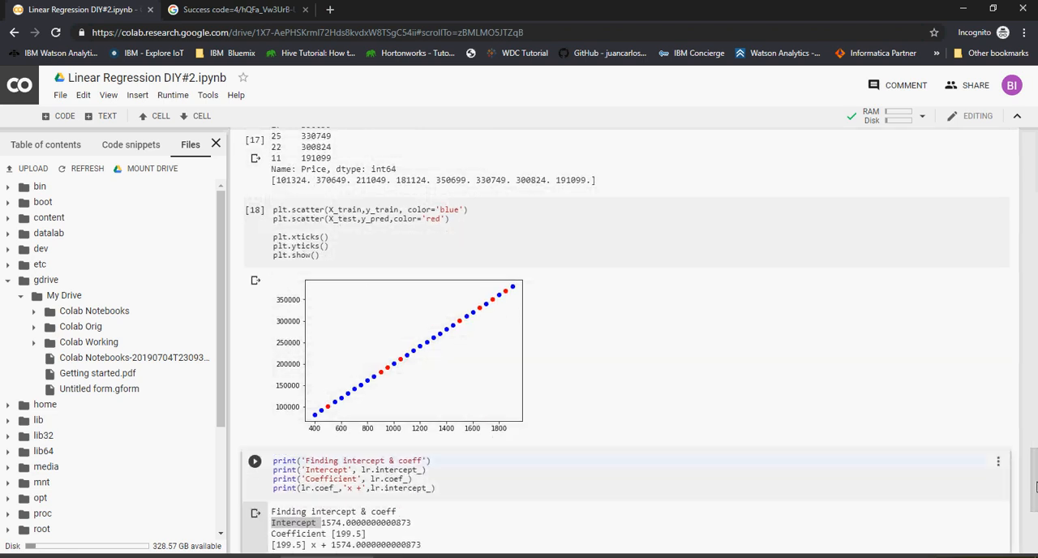